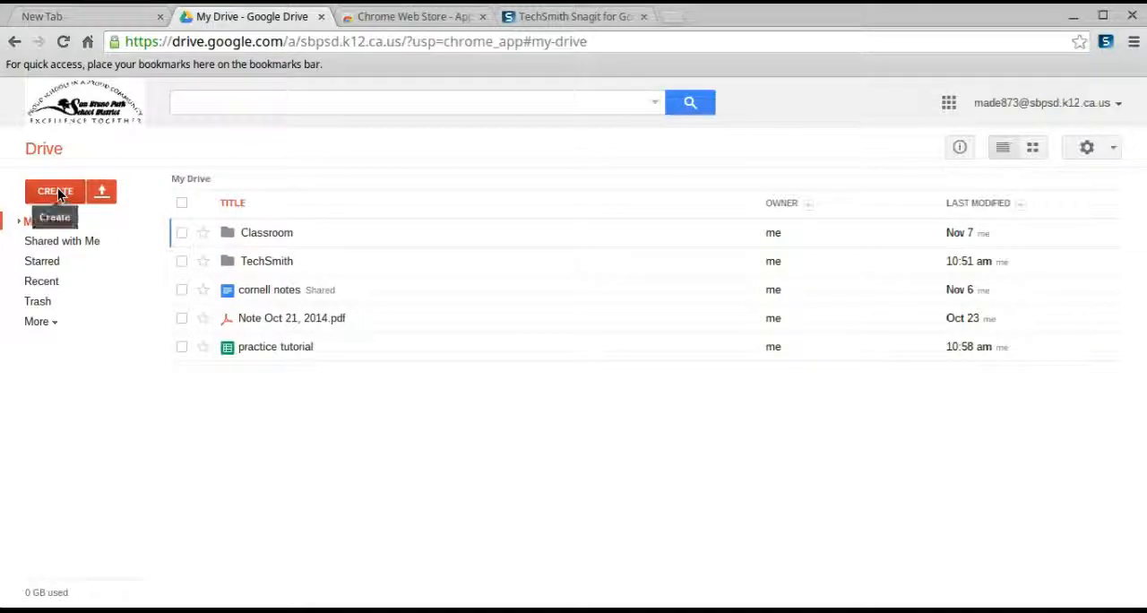
# Create a new blank spreadsheet from the Create list in Google Drive.
pyautogui.click(54, 192)
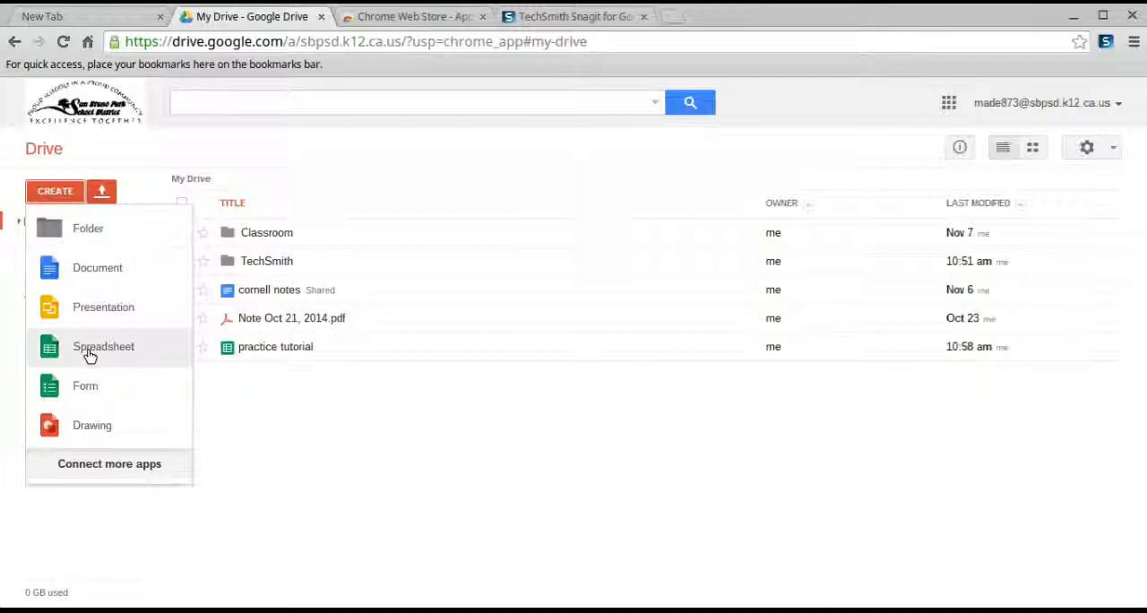
pyautogui.click(104, 348)
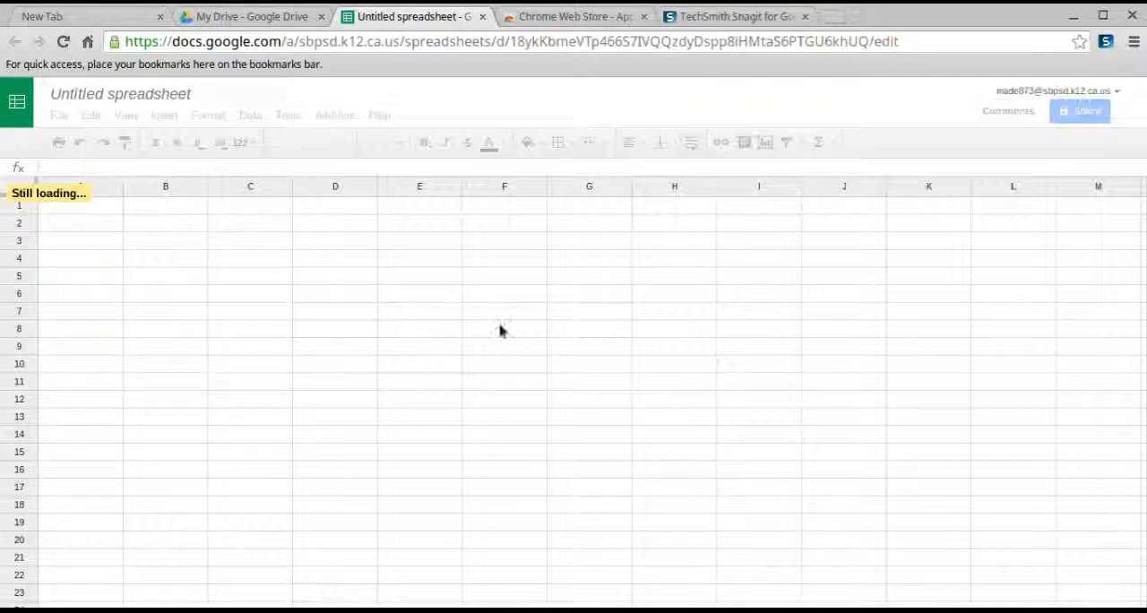
pyautogui.moveTo(469, 391)
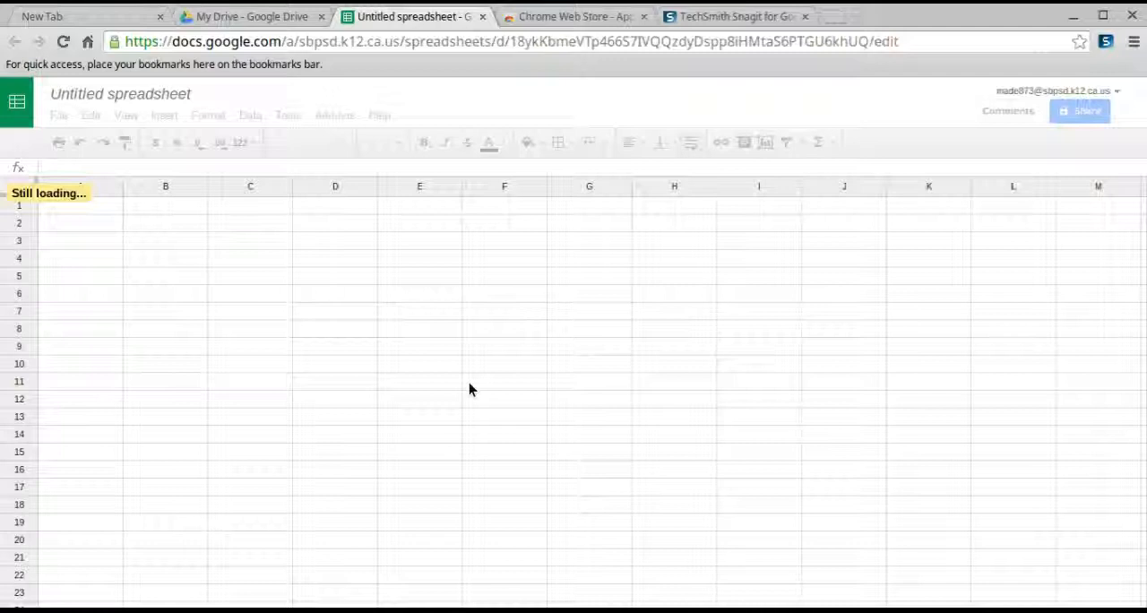
pyautogui.moveTo(314, 332)
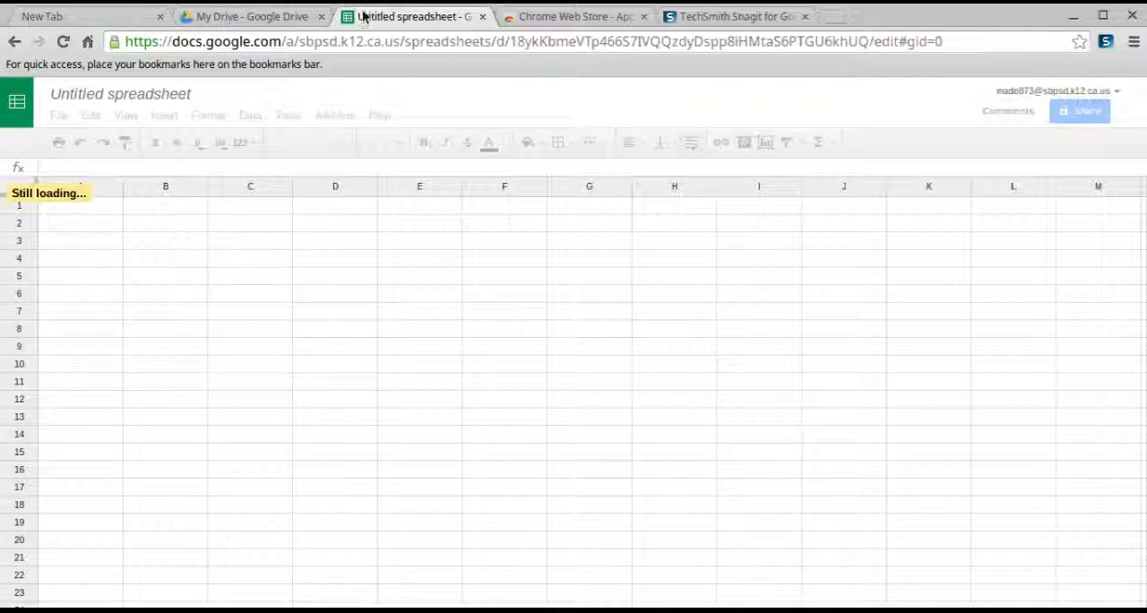
pyautogui.moveTo(673, 260)
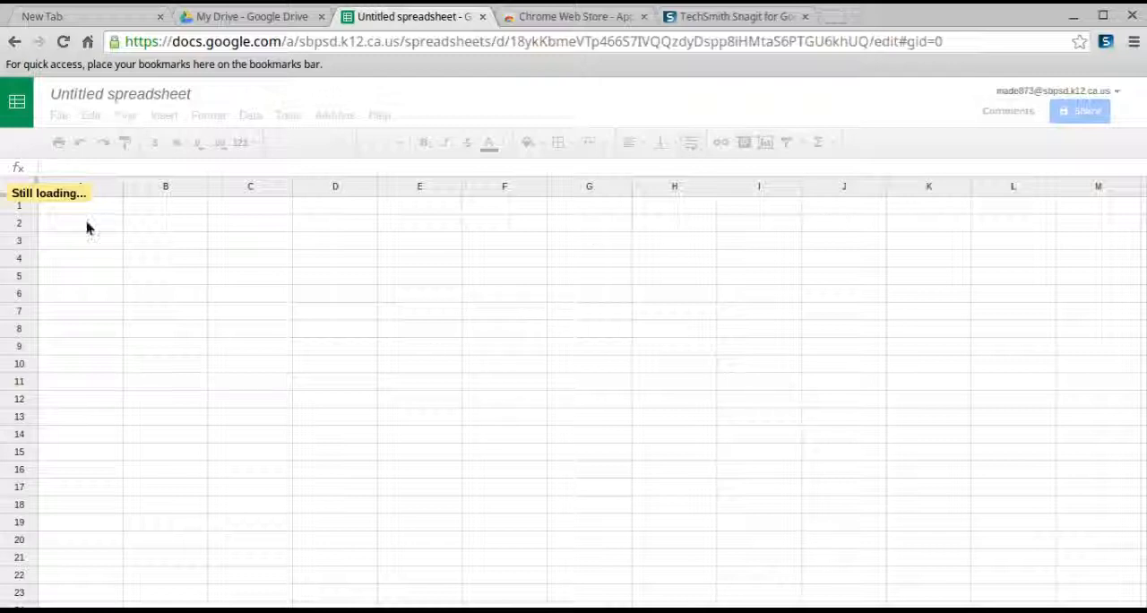
pyautogui.moveTo(159, 221)
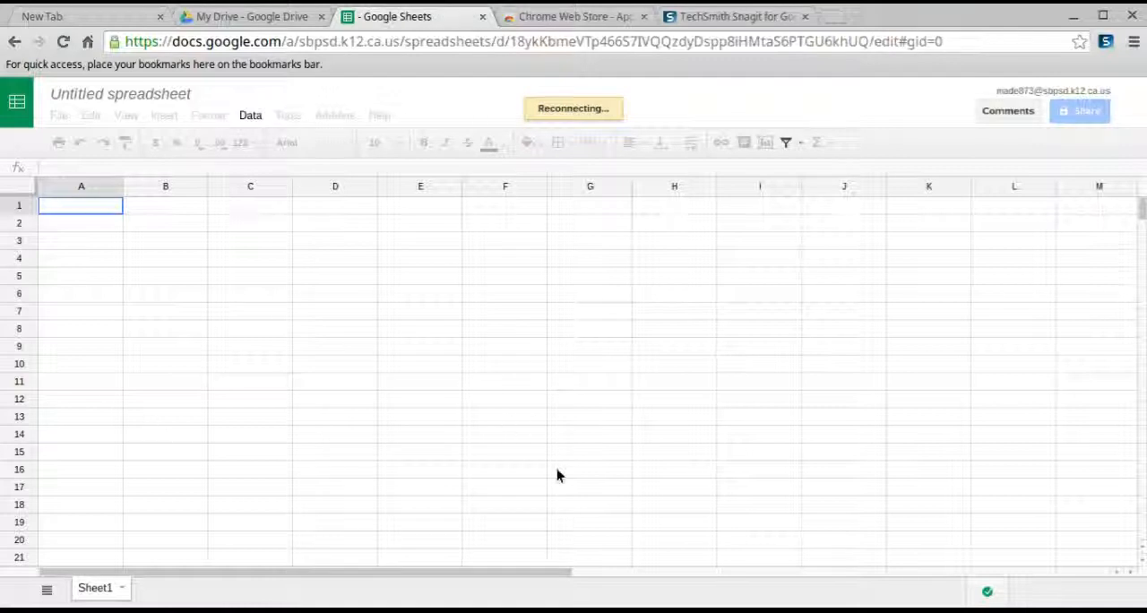
pyautogui.moveTo(231, 344)
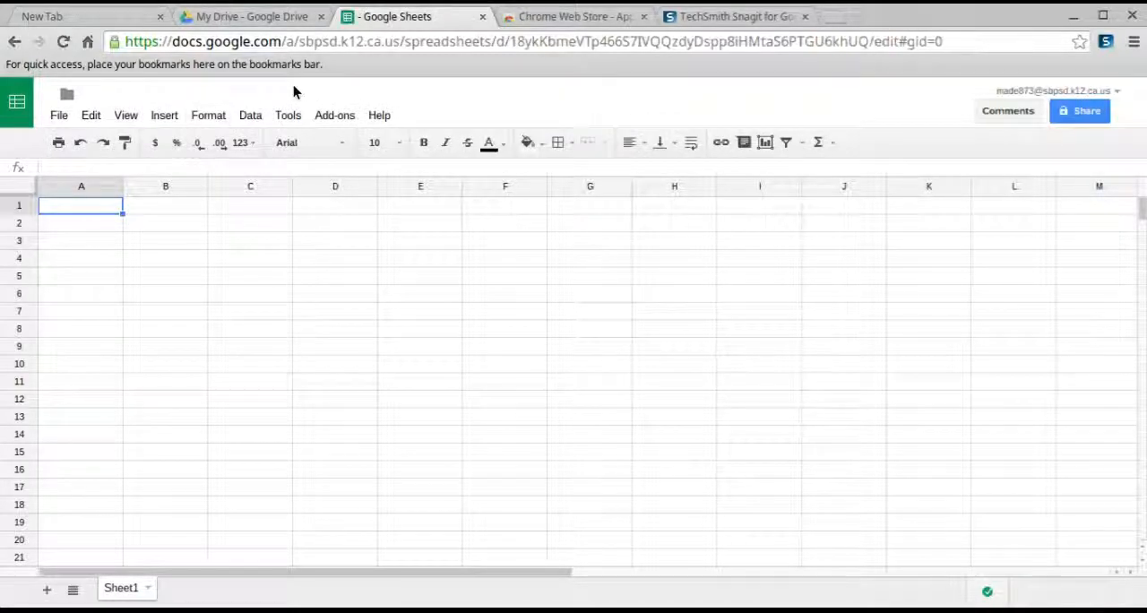
pyautogui.moveTo(208, 115)
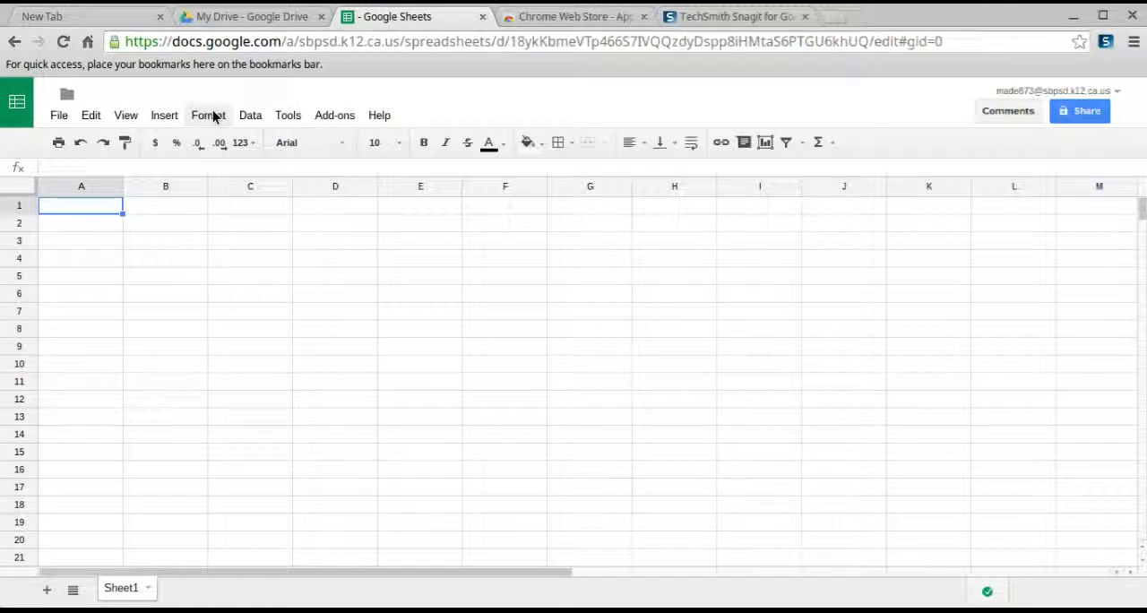
# Bring up the Conditional formatting dialog from the Format menu.
pyautogui.click(208, 115)
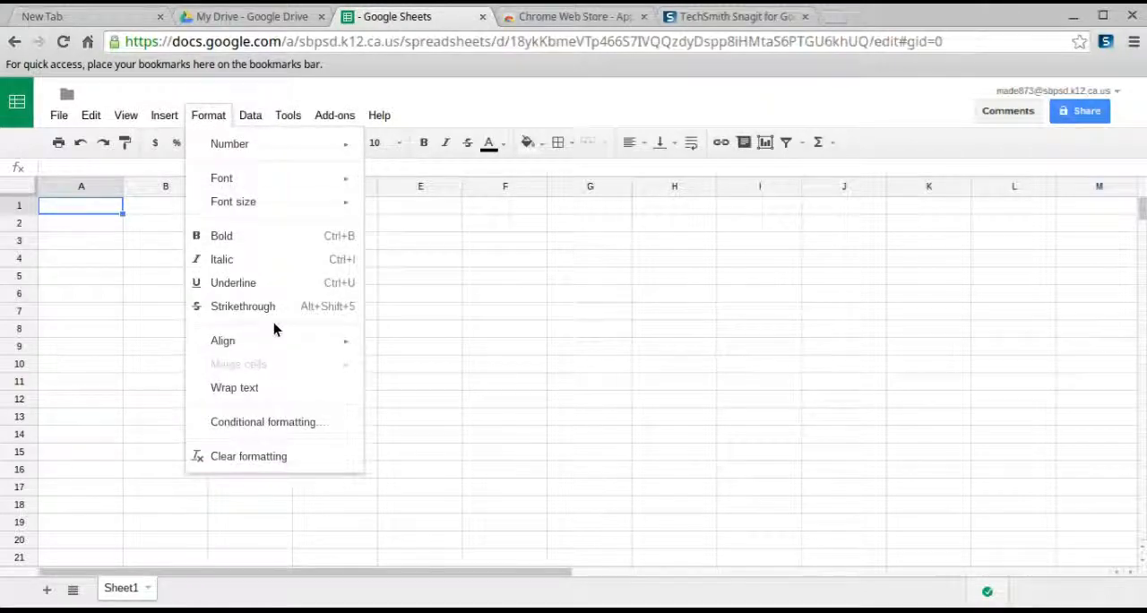
pyautogui.moveTo(258, 395)
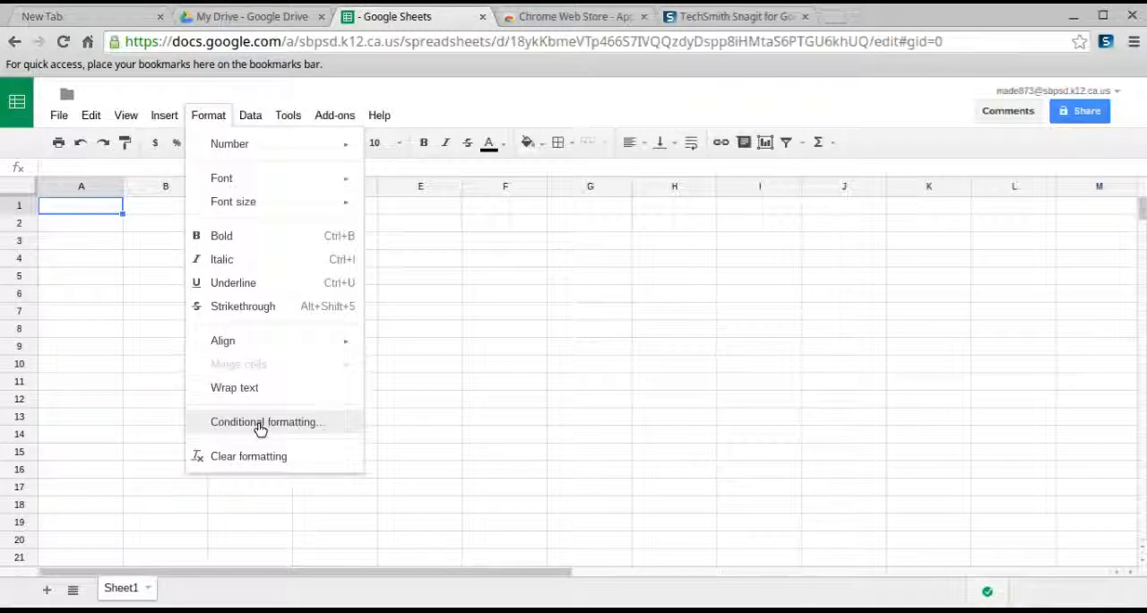
pyautogui.click(265, 423)
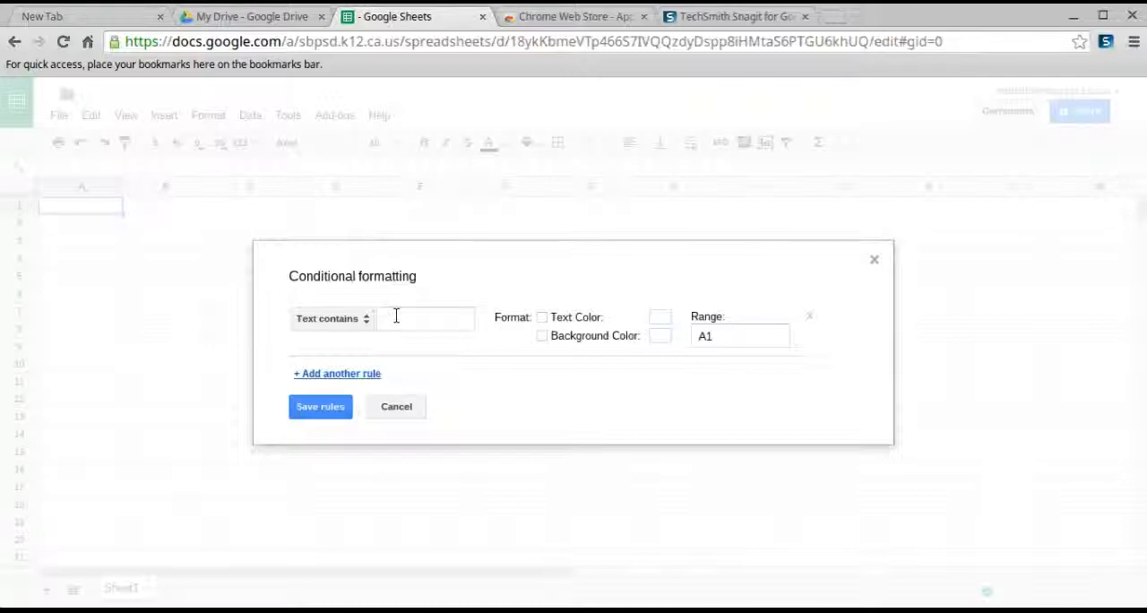
# Make rule 1 colour cells containing 26 green over range A1:B46.
pyautogui.click(427, 319)
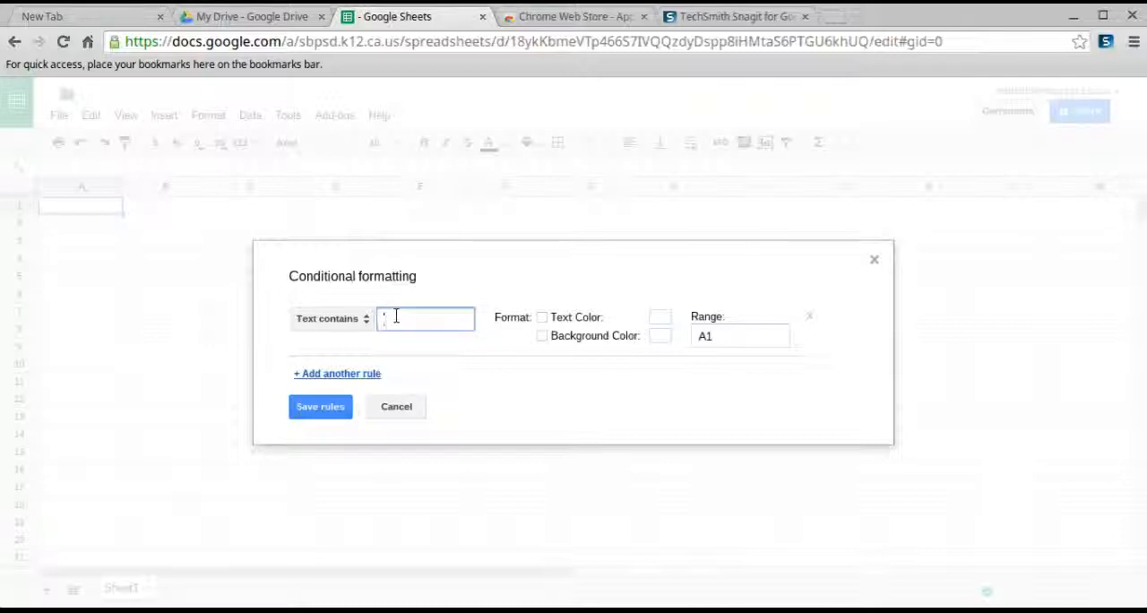
pyautogui.write('26')
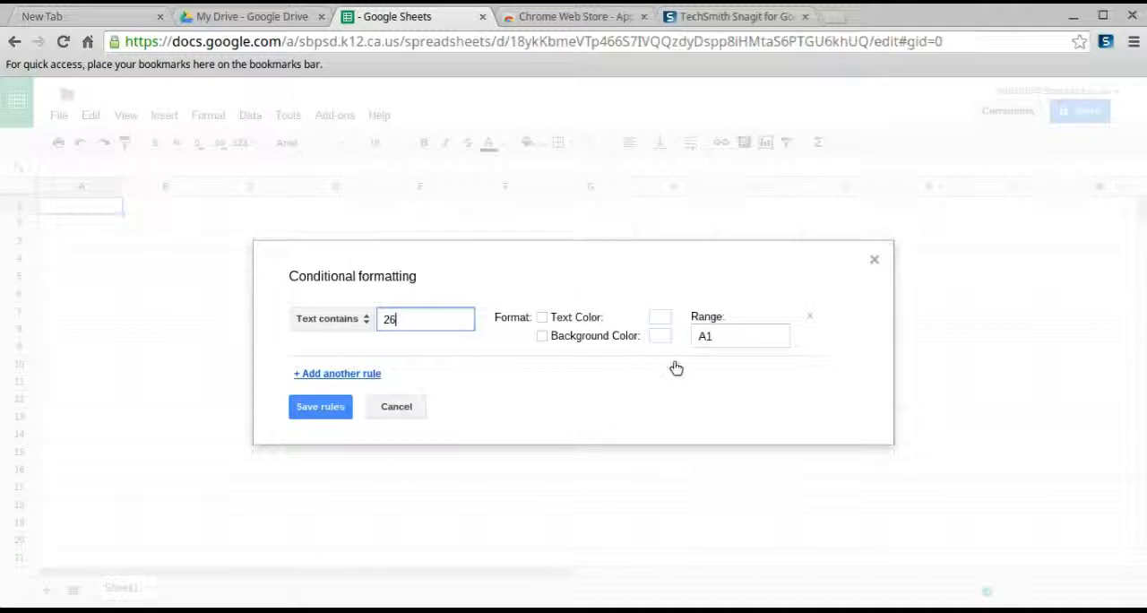
pyautogui.click(541, 335)
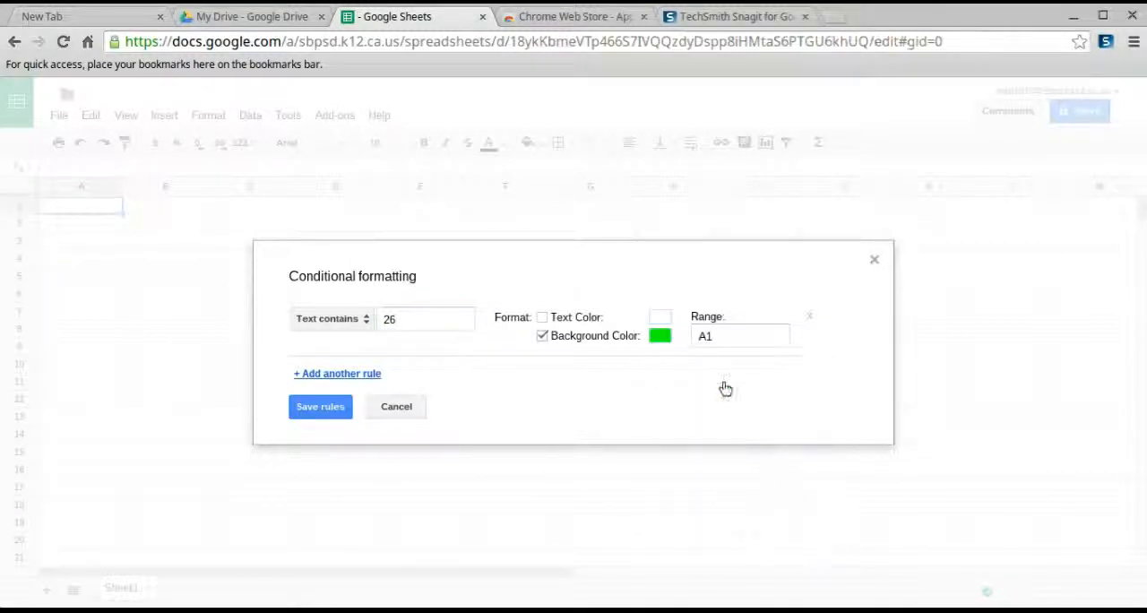
pyautogui.click(739, 337)
pyautogui.write(':B')
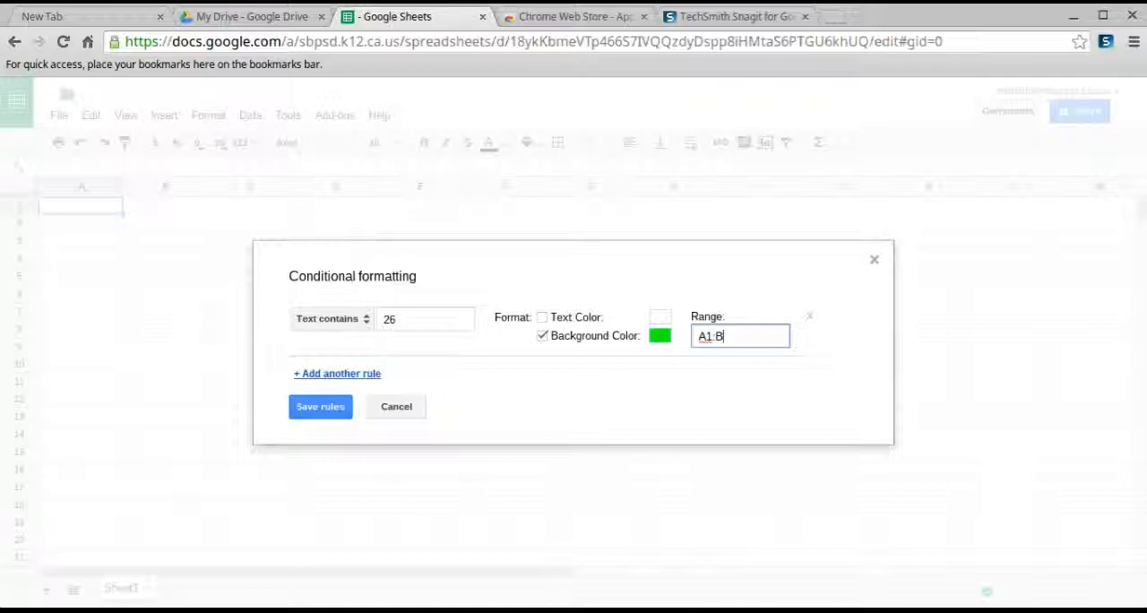
pyautogui.write('46')
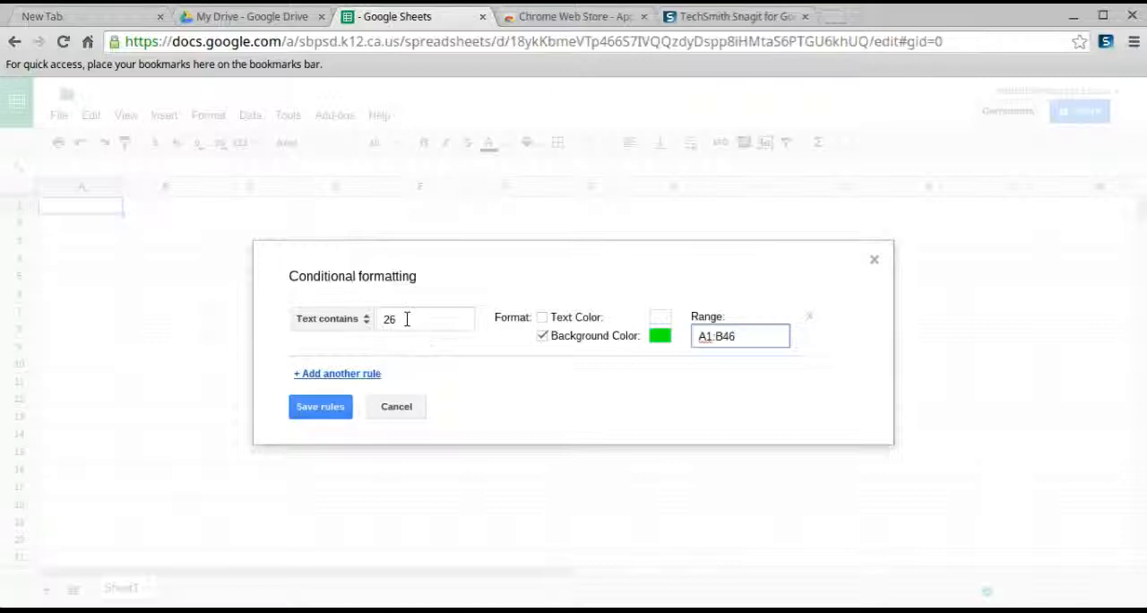
pyautogui.moveTo(378, 362)
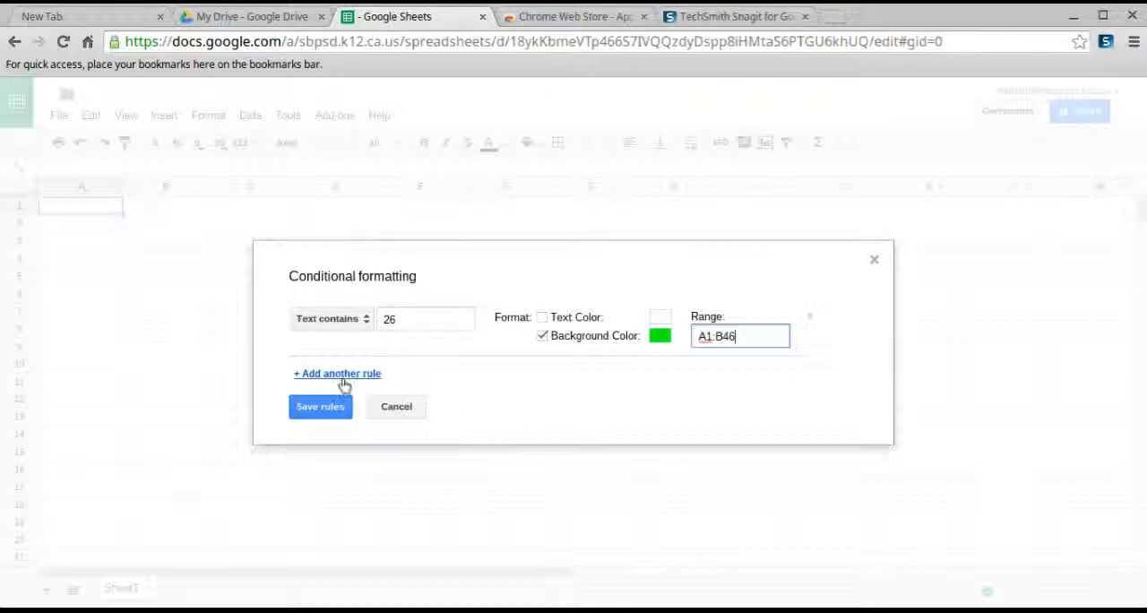
# Add two more rules and set rule 2 to colour values between 15 and 25 yellow.
pyautogui.click(337, 373)
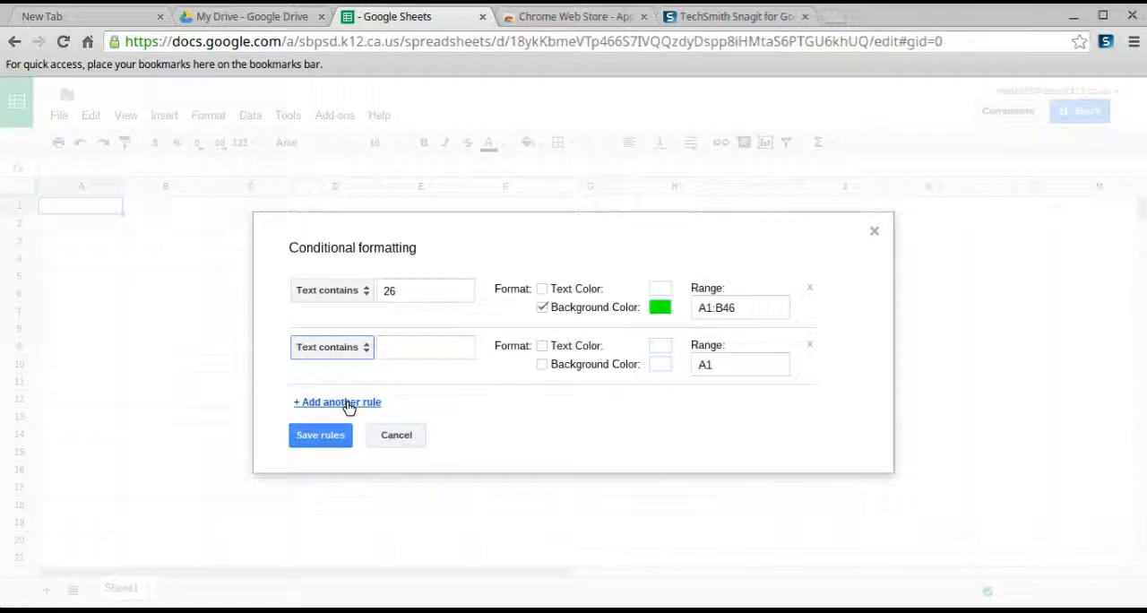
pyautogui.click(337, 401)
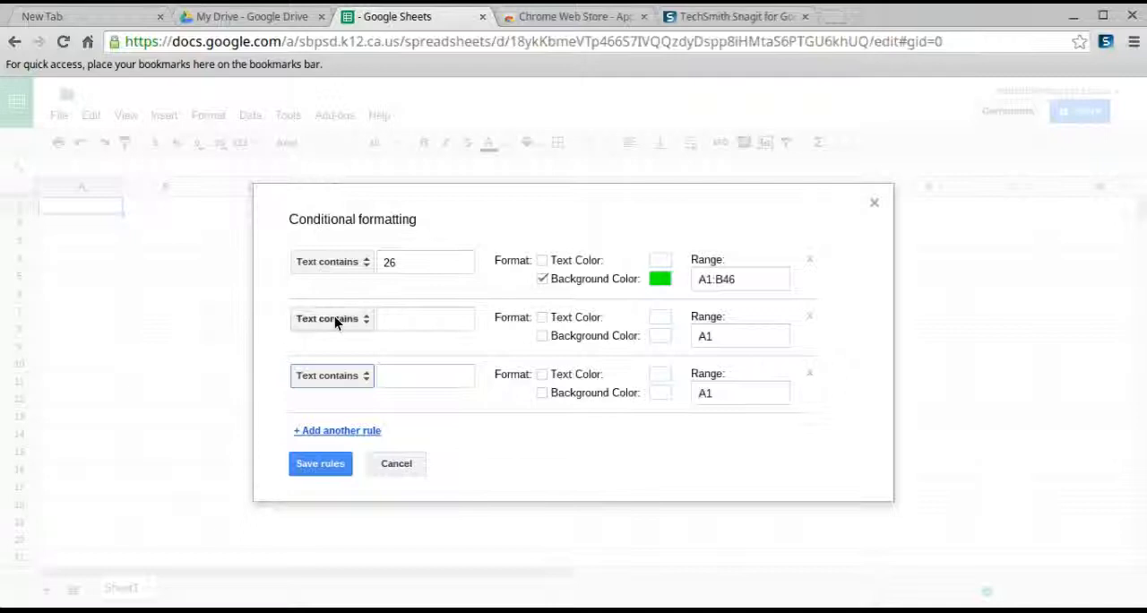
pyautogui.click(332, 319)
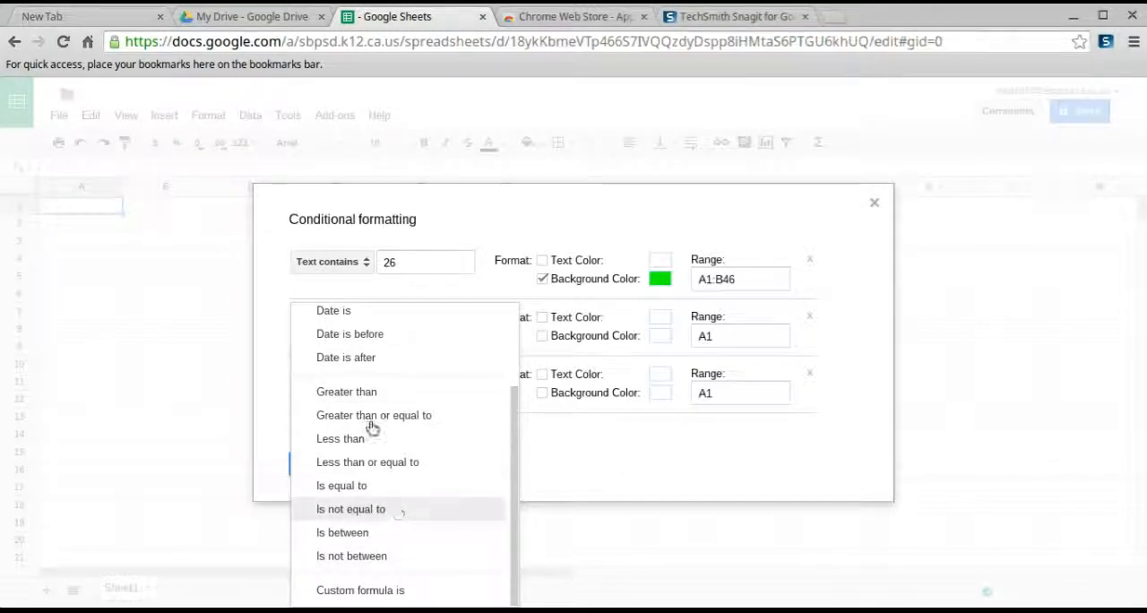
pyautogui.click(343, 532)
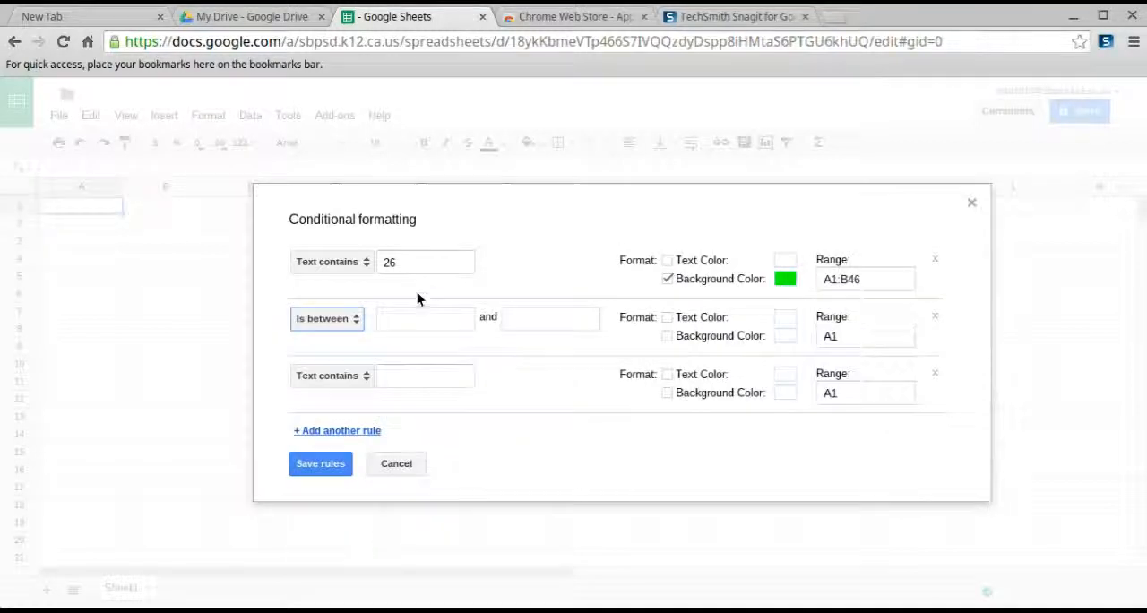
pyautogui.write('15')
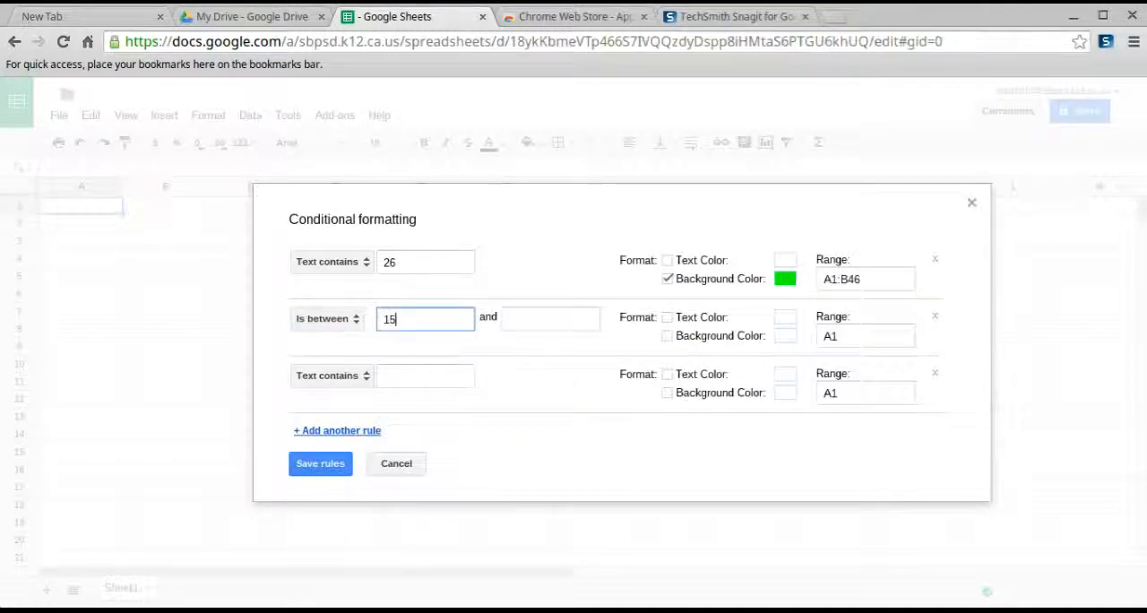
pyautogui.write('25')
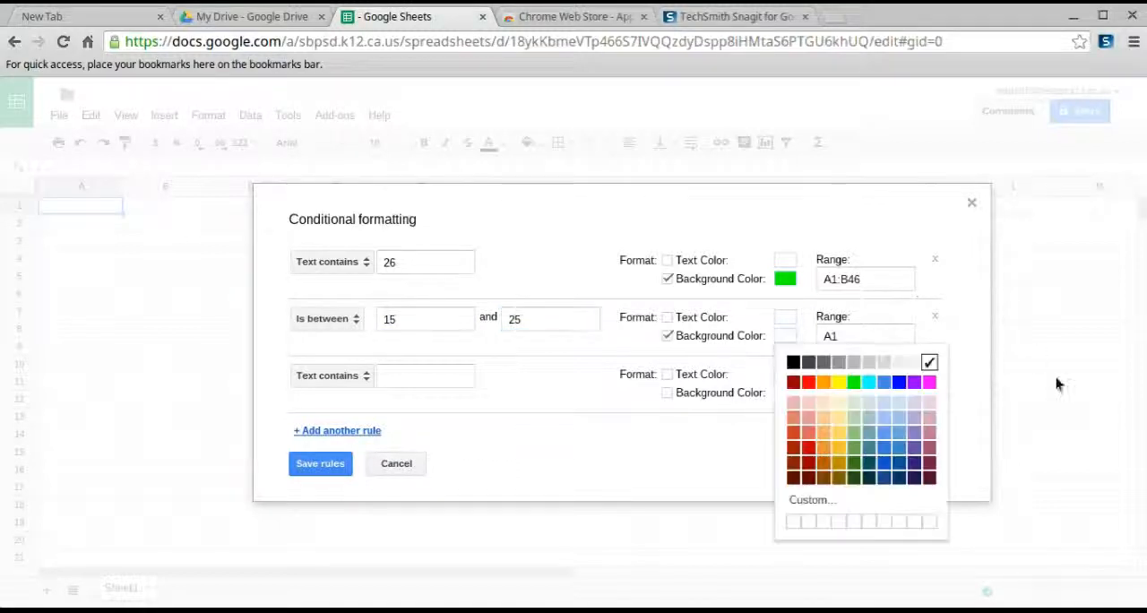
pyautogui.click(825, 384)
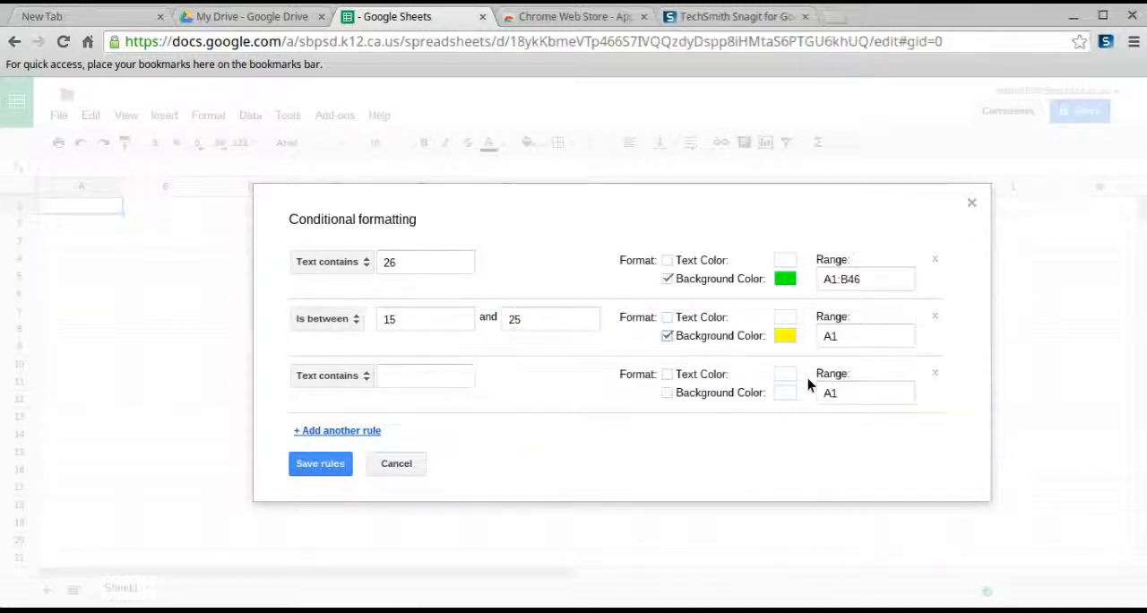
pyautogui.click(864, 335)
pyautogui.write(':B46')
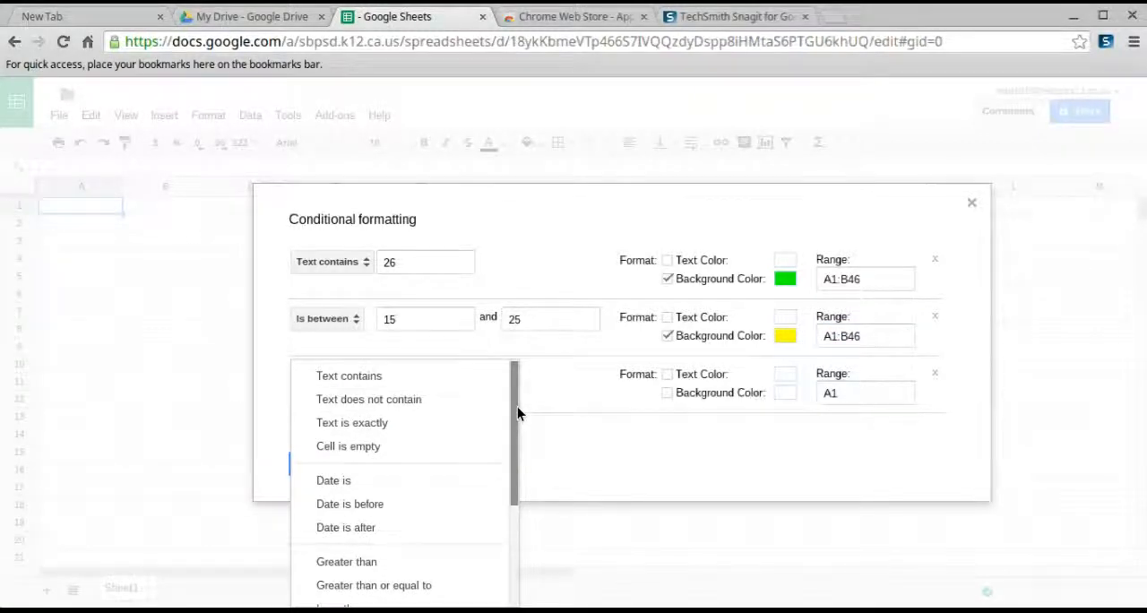
# Set rule 3 to colour values of 14 or less red over A1:B46 and save all three rules.
pyautogui.scroll(-3)
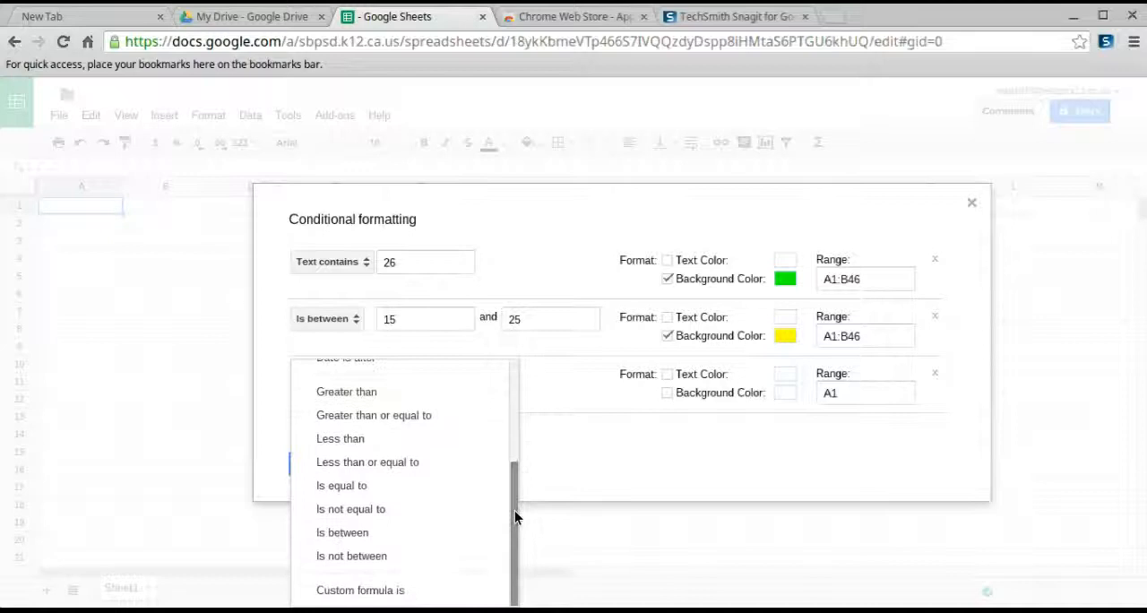
pyautogui.moveTo(391, 463)
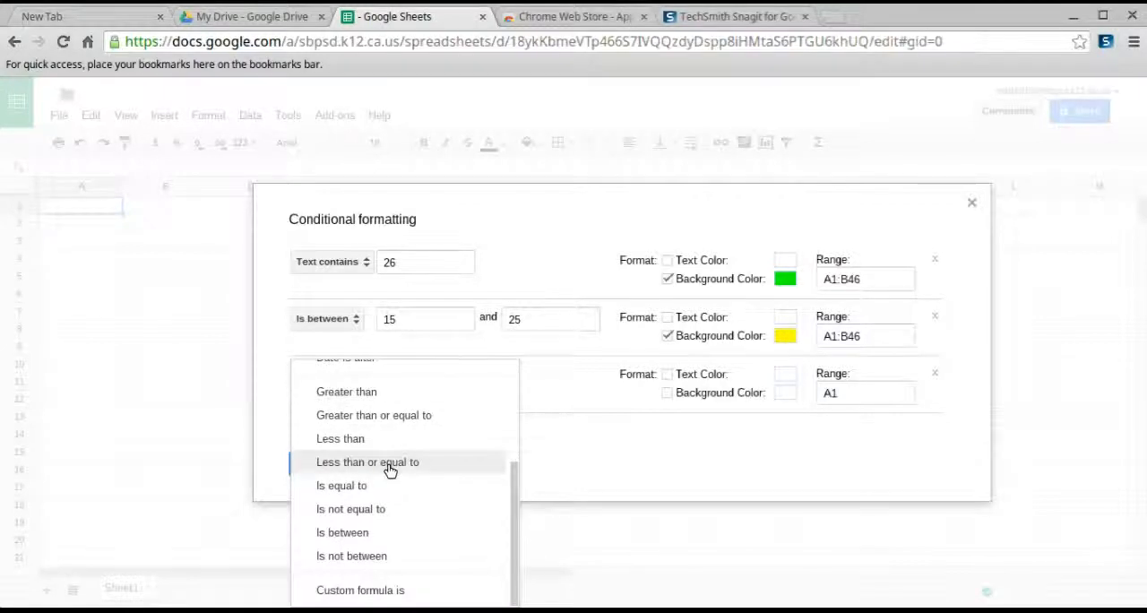
pyautogui.click(368, 463)
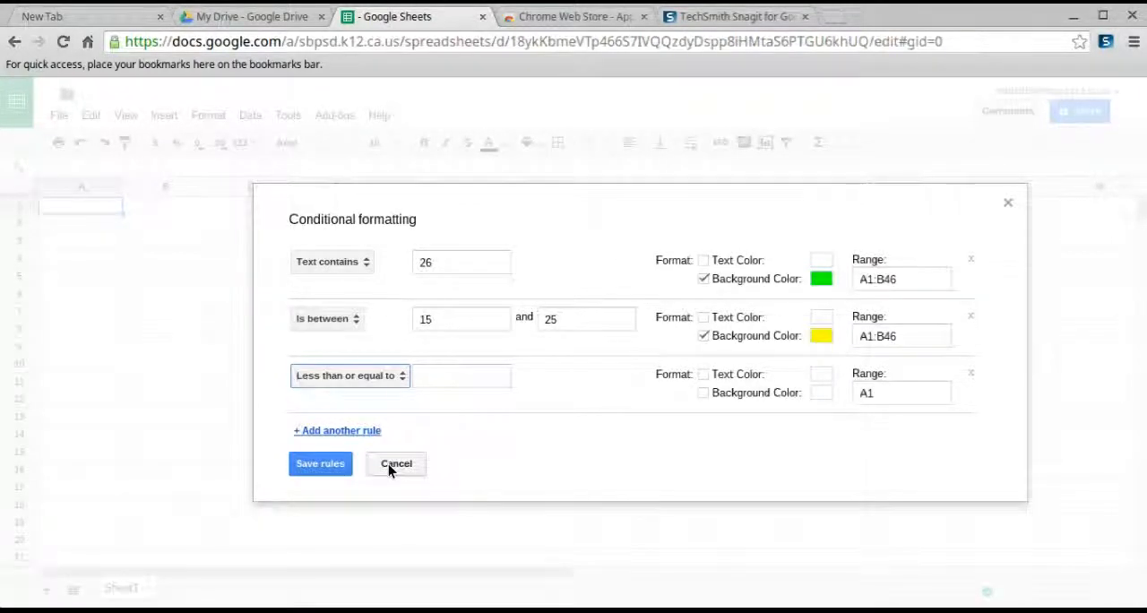
pyautogui.click(463, 374)
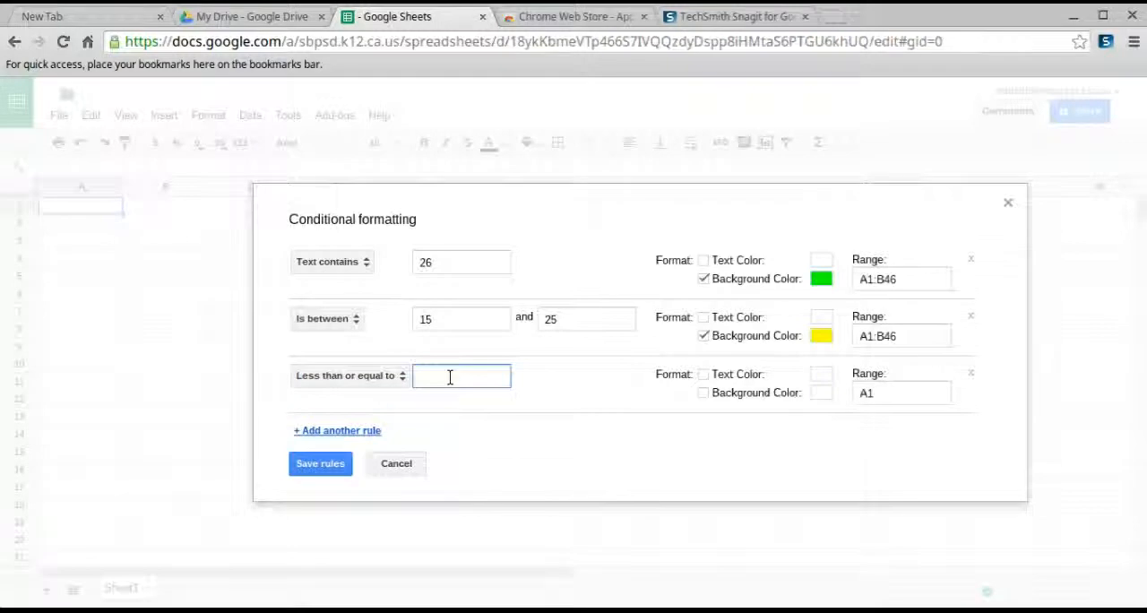
pyautogui.write('14')
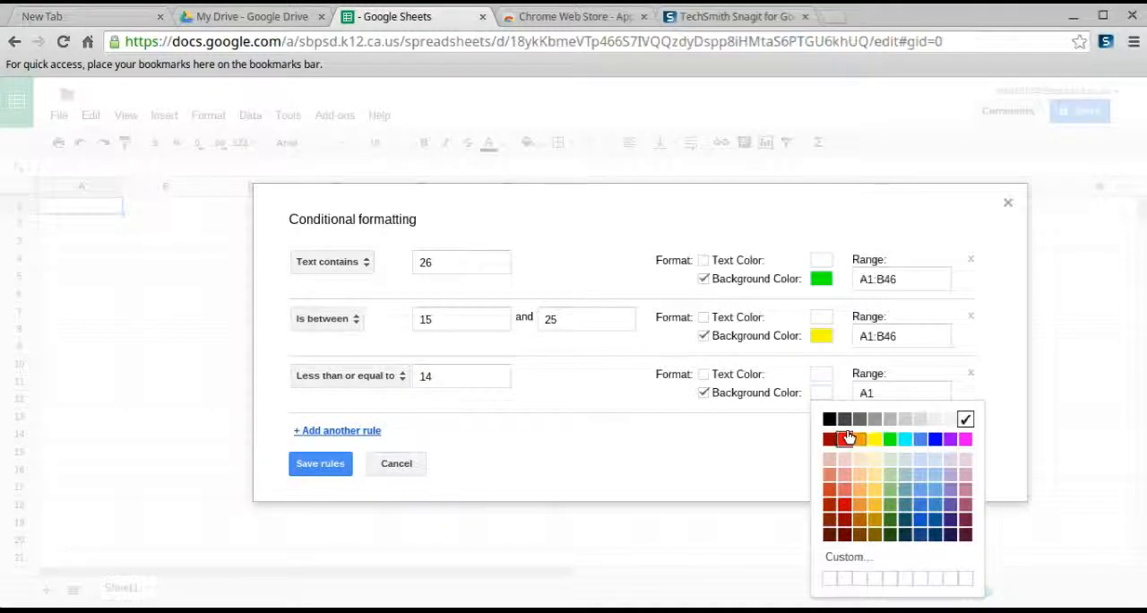
pyautogui.click(830, 439)
pyautogui.write(':B4')
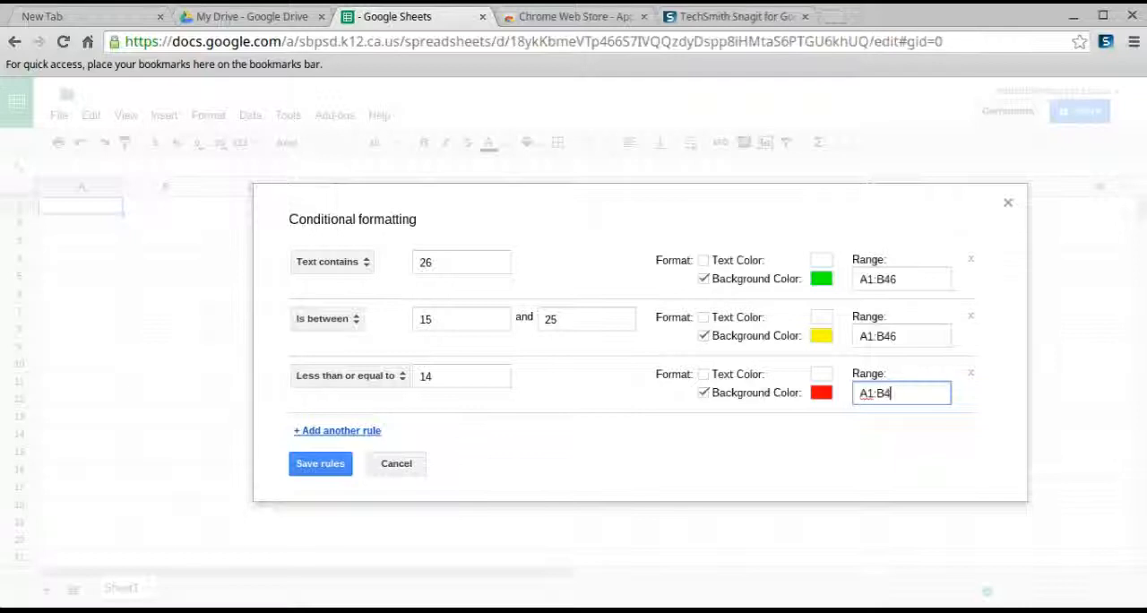
pyautogui.write('6')
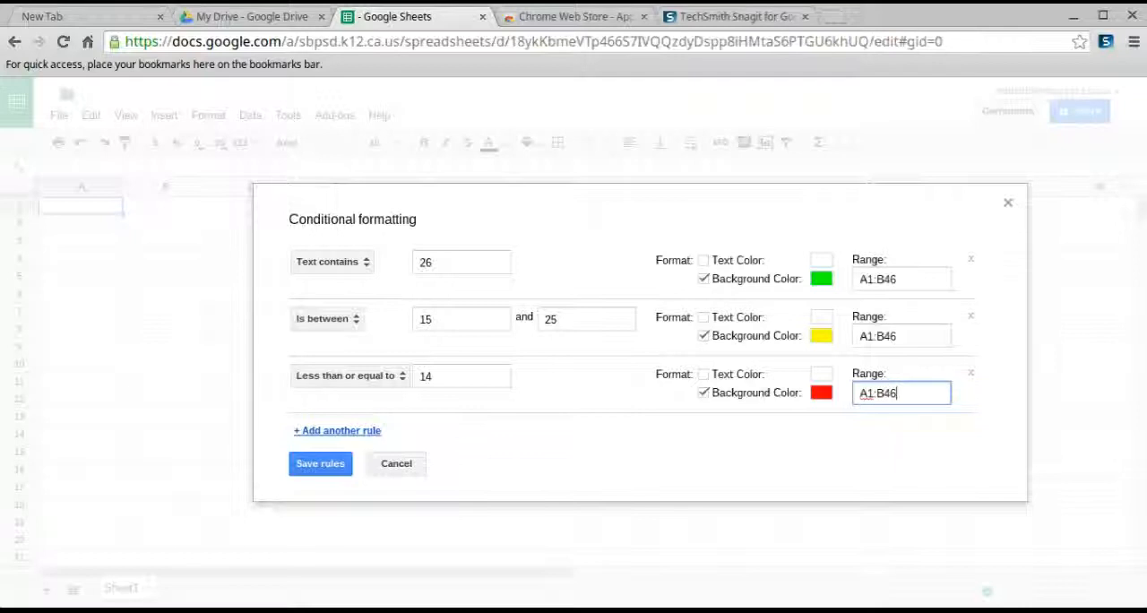
pyautogui.moveTo(433, 444)
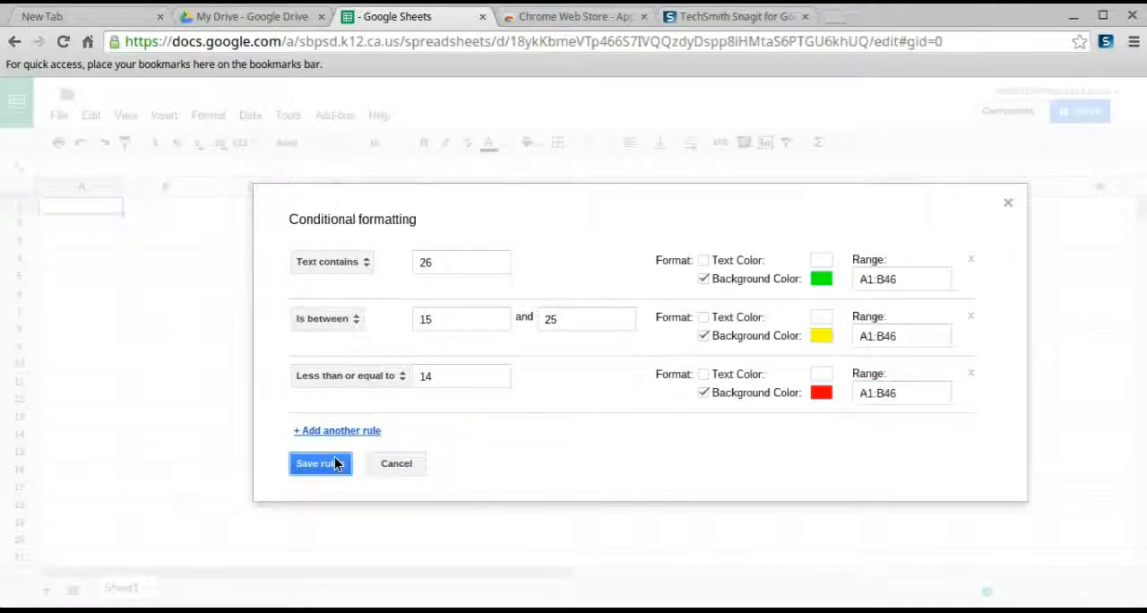
pyautogui.click(315, 462)
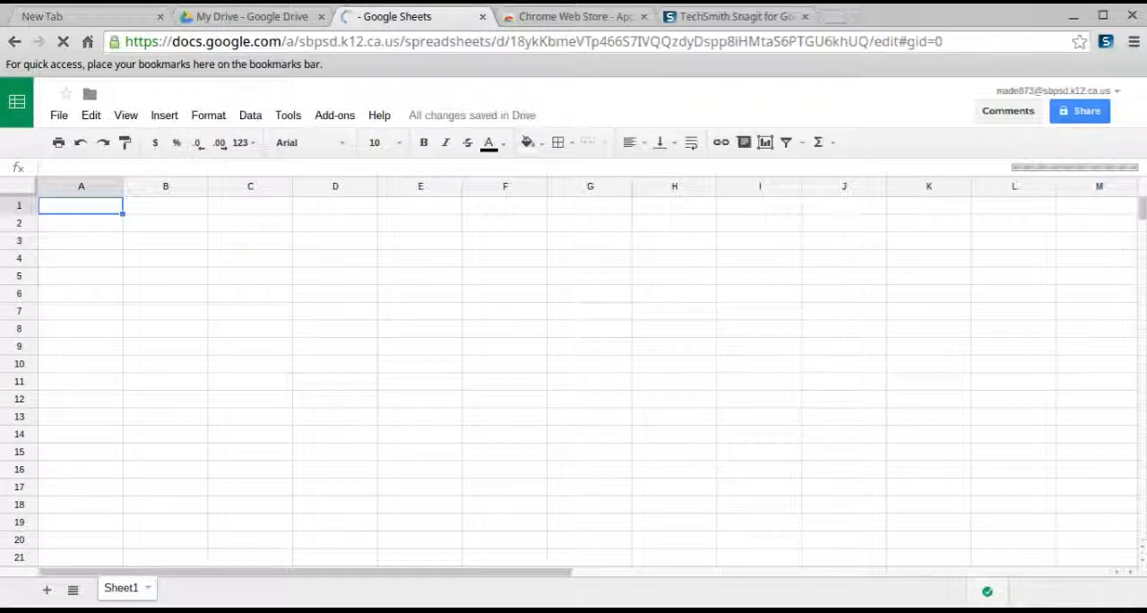
# Enter the headings student in A1 and tri 1 in B1.
pyautogui.write('s')
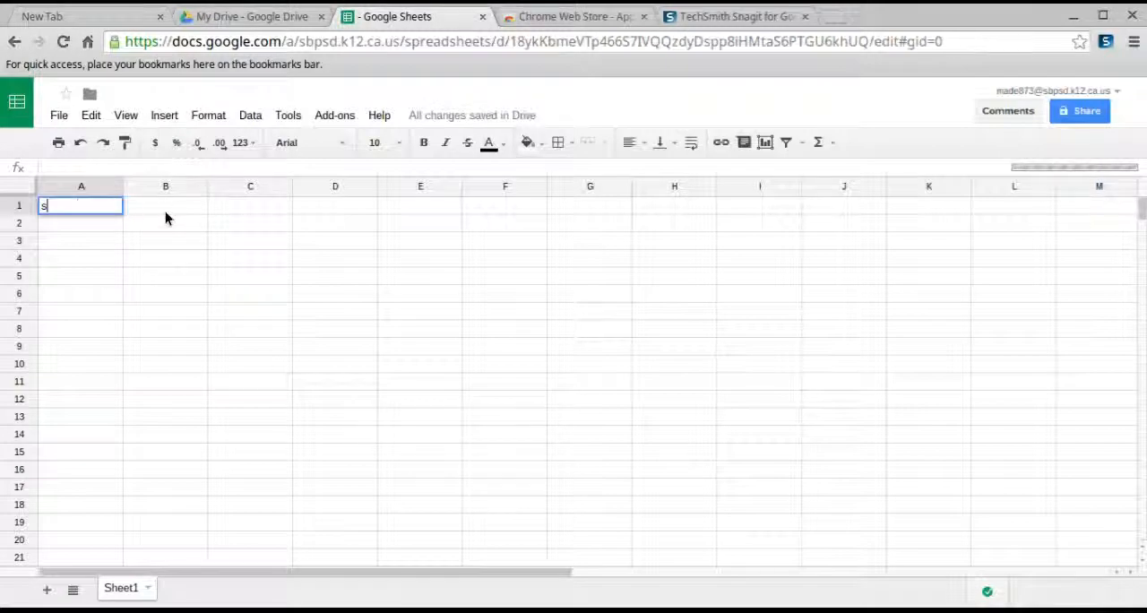
pyautogui.write('tudent')
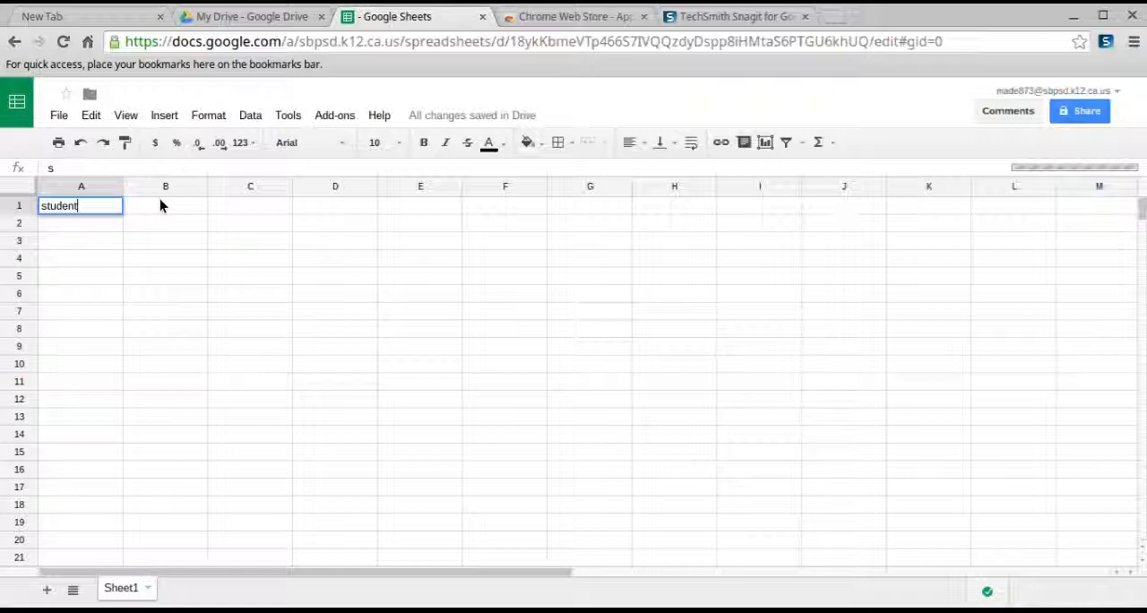
pyautogui.press('Tab')
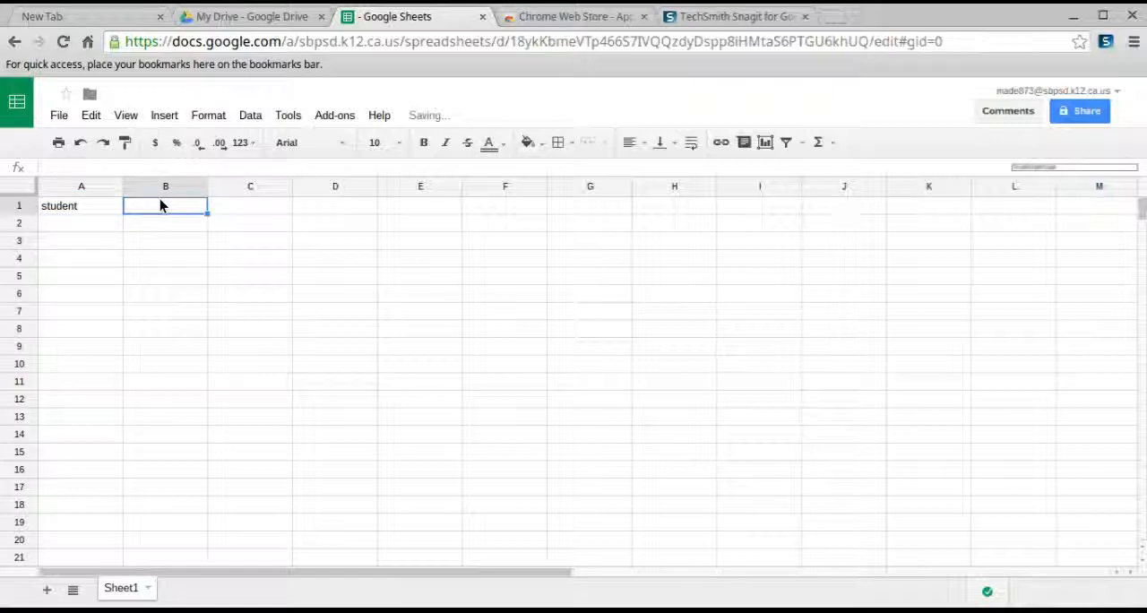
pyautogui.write('tri 1')
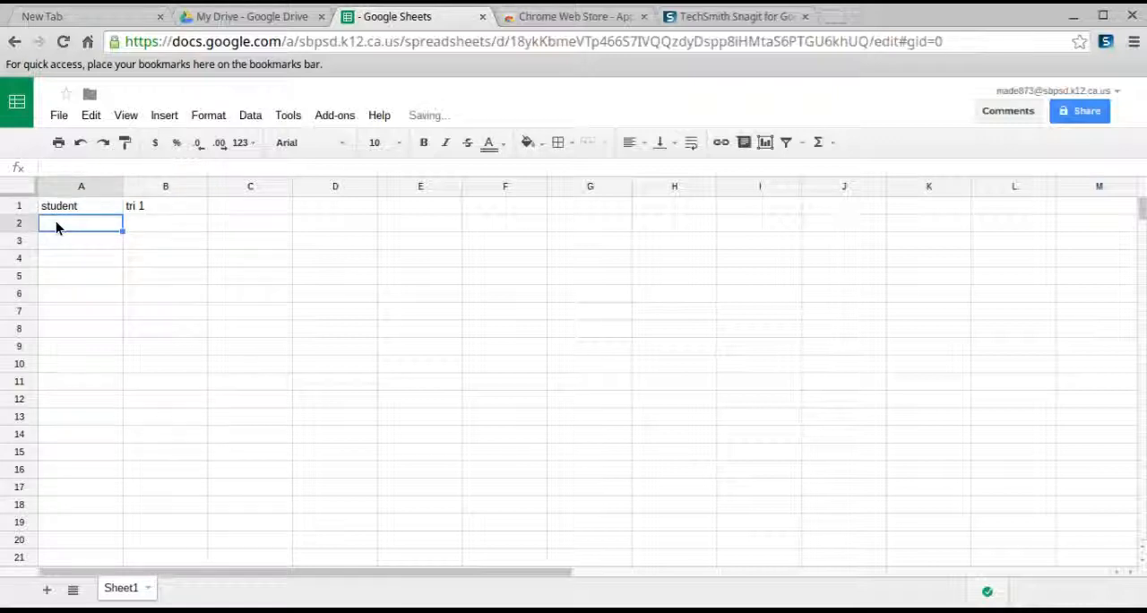
# List three student names (John S, Nancy, Per Jackson) in A2:A4 and select B2.
pyautogui.write('John Smith')
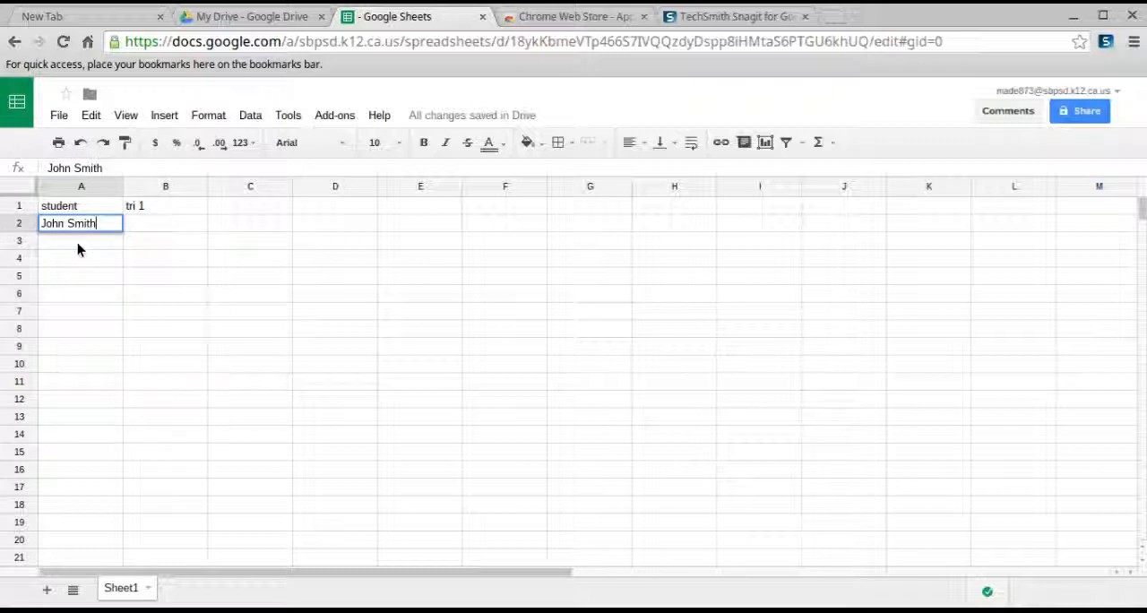
pyautogui.write('Nancy Dre')
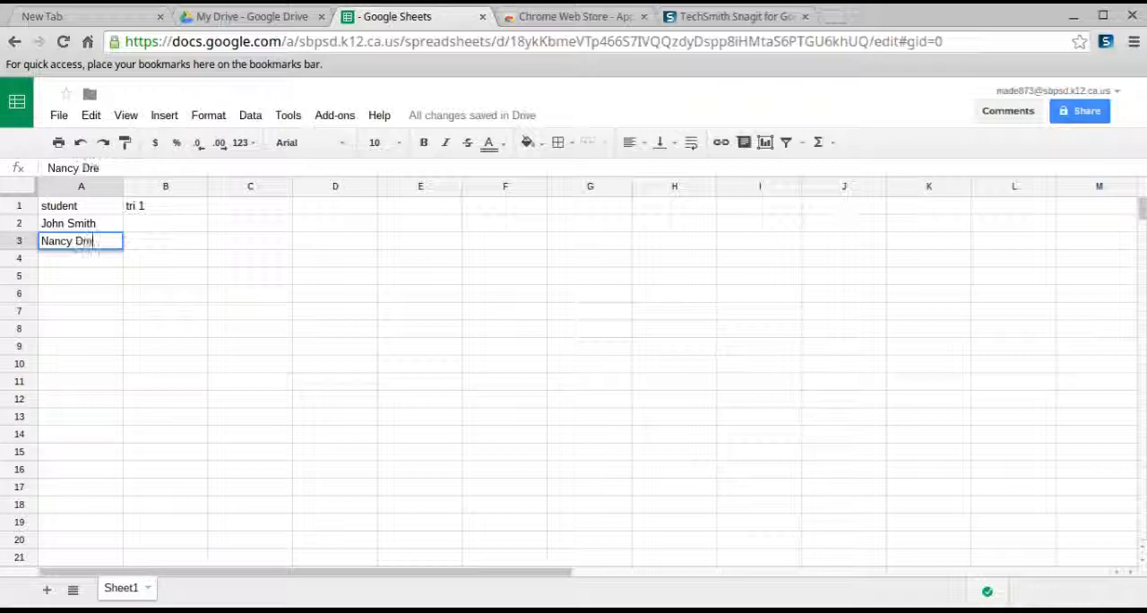
pyautogui.write('w')
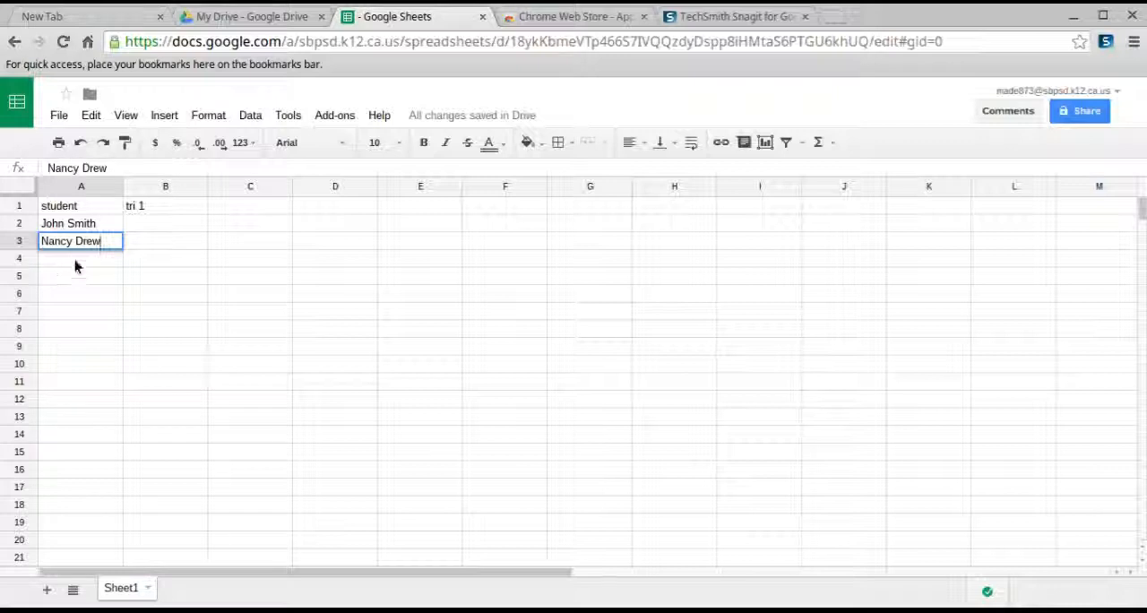
pyautogui.write('Percy J')
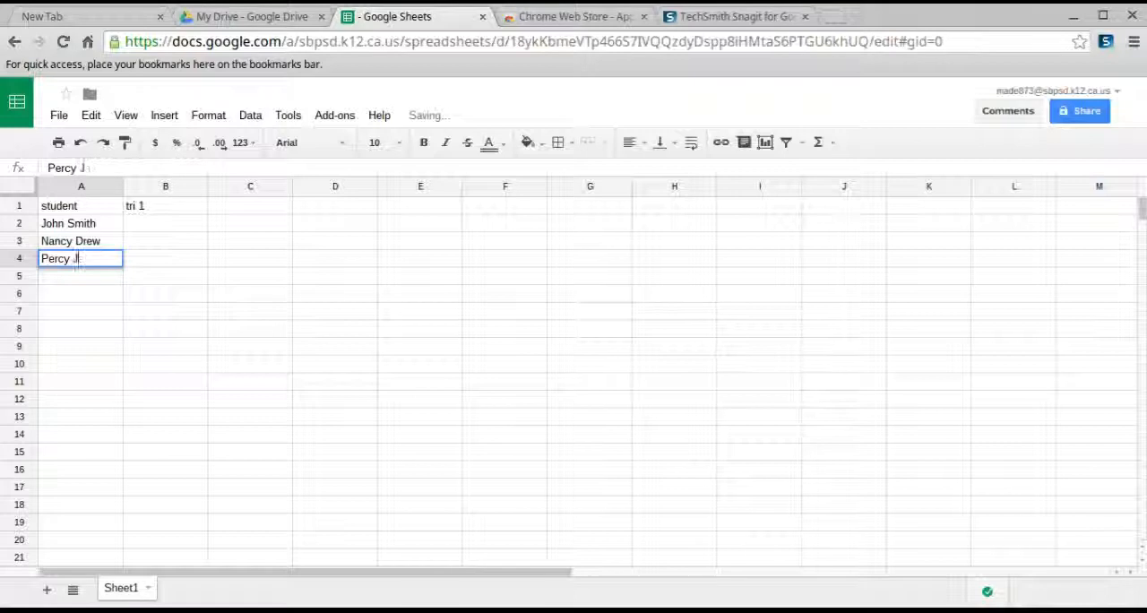
pyautogui.write('ackson')
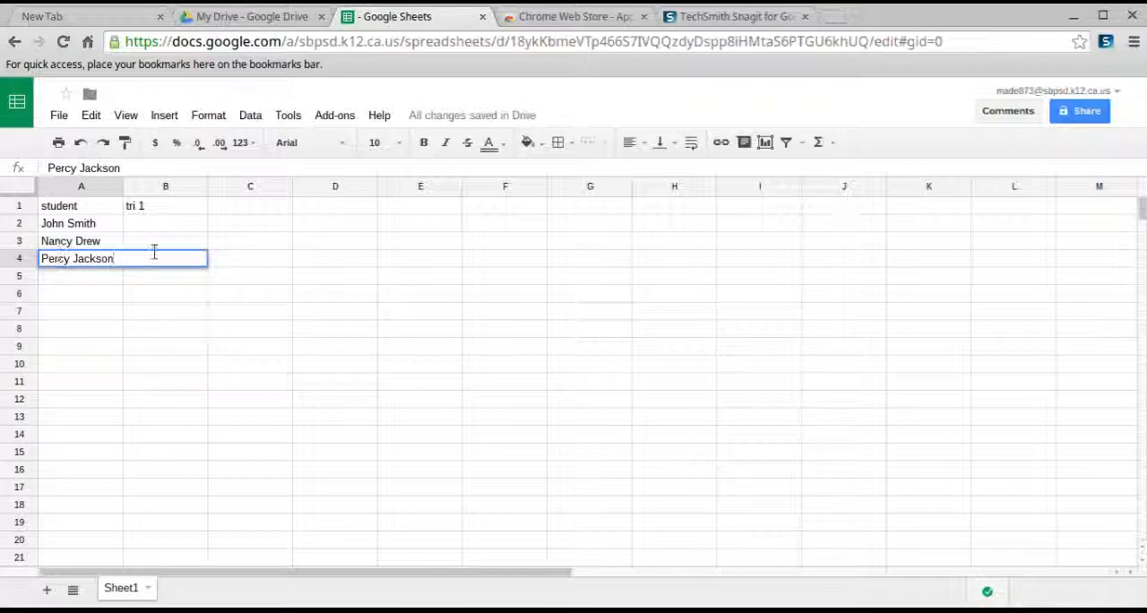
pyautogui.click(165, 224)
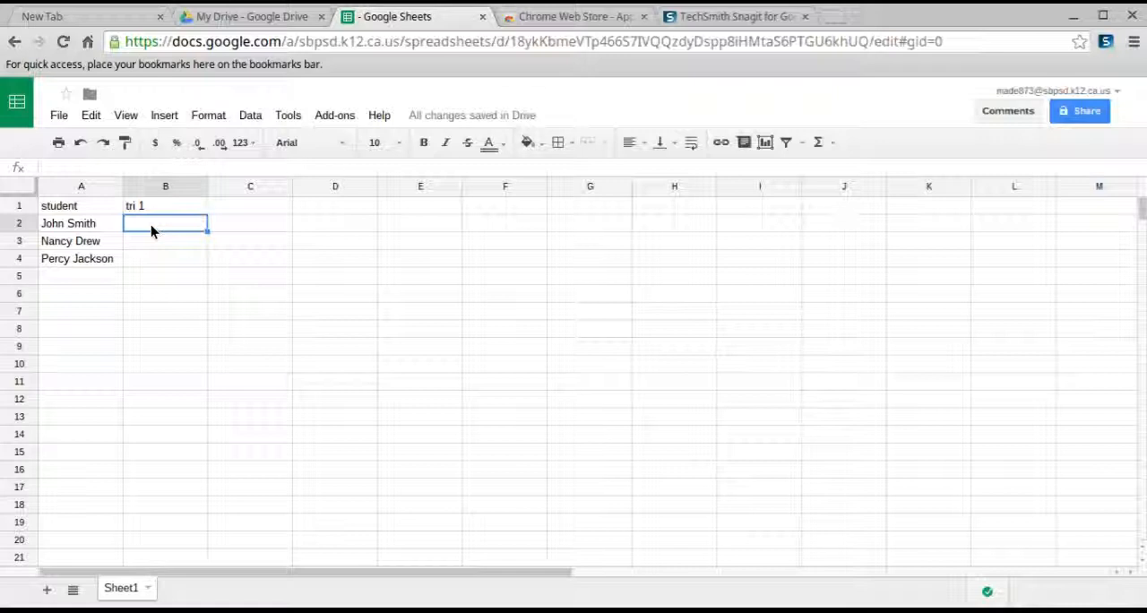
# Enter scores 4, 20 and 26 in B2:B4 so they turn red, yellow and green.
pyautogui.write('4')
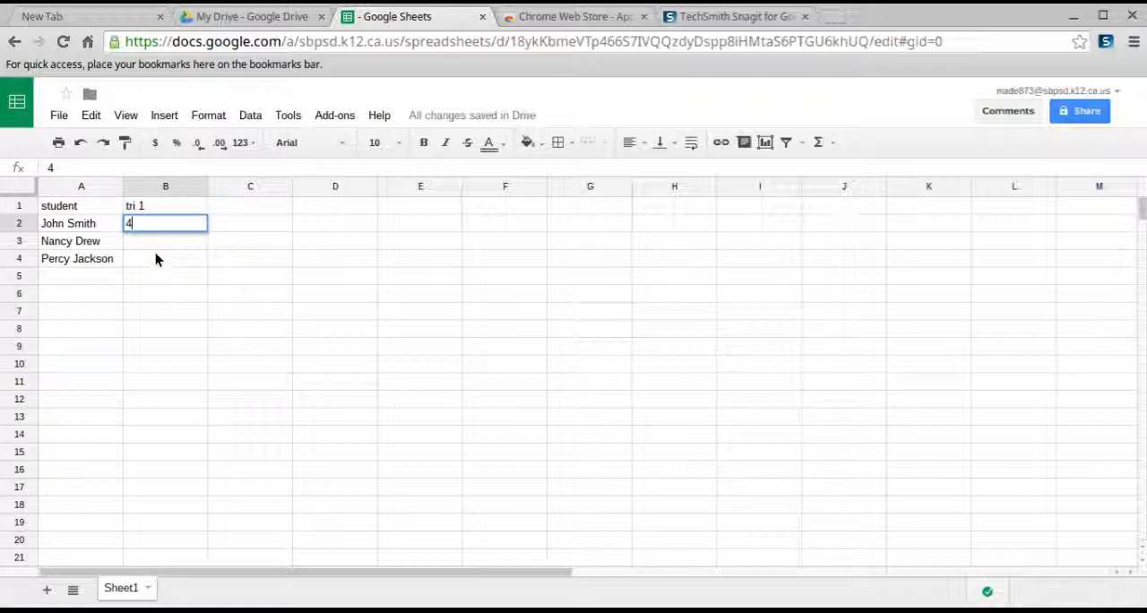
pyautogui.press('enter')
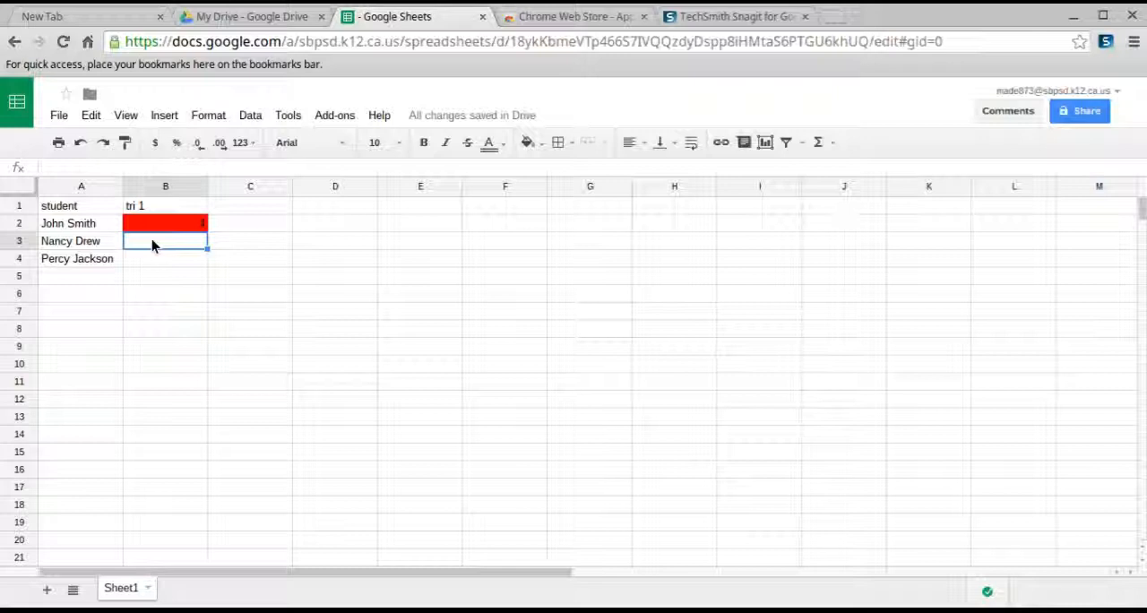
pyautogui.write('20')
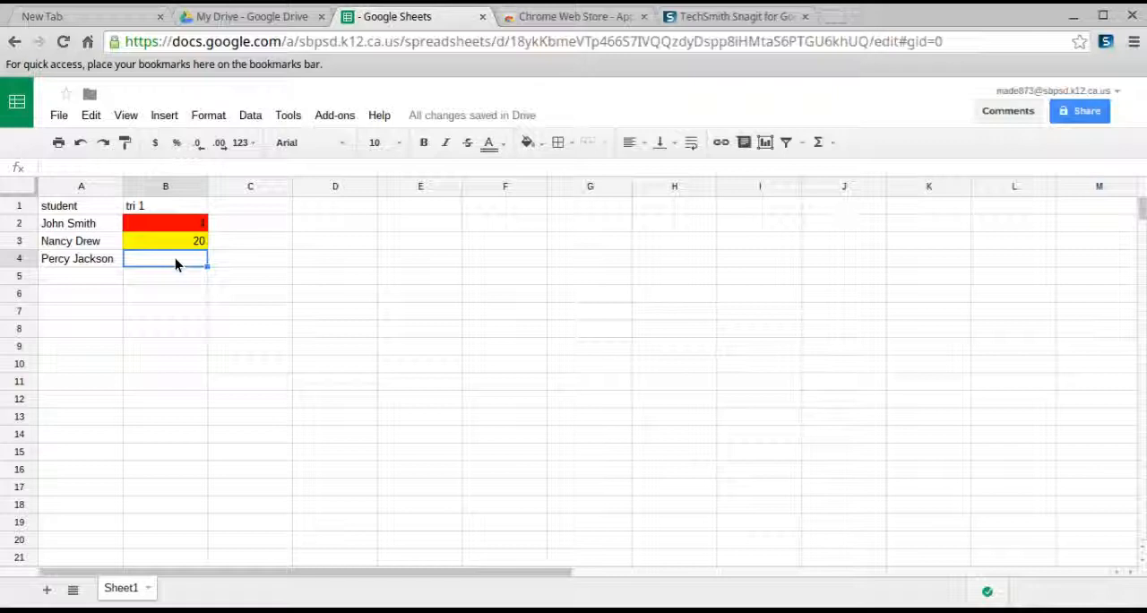
pyautogui.write('26')
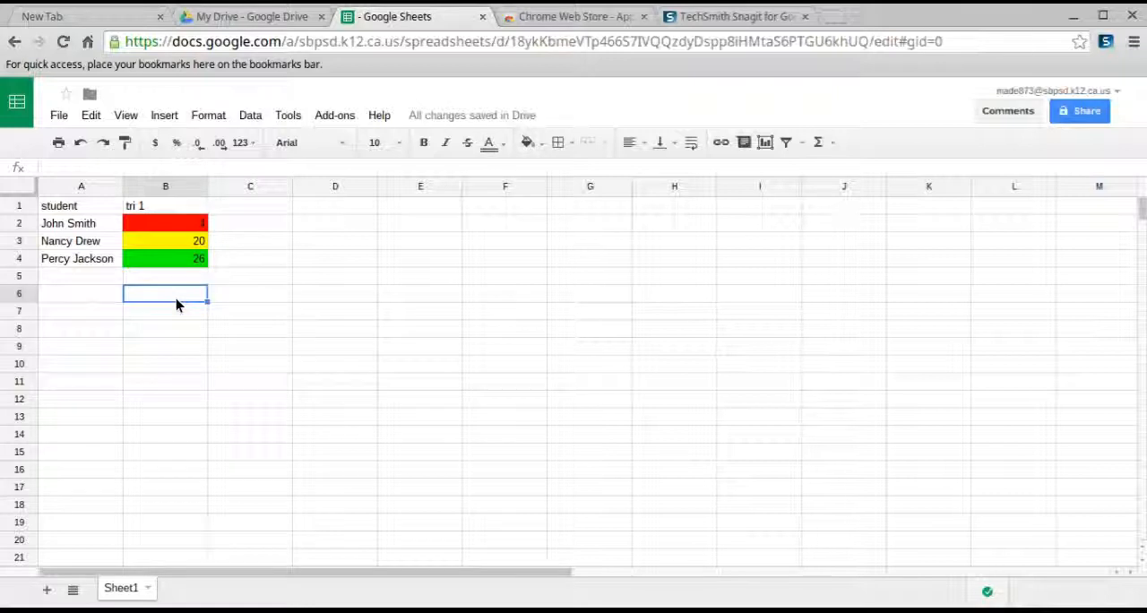
pyautogui.moveTo(203, 377)
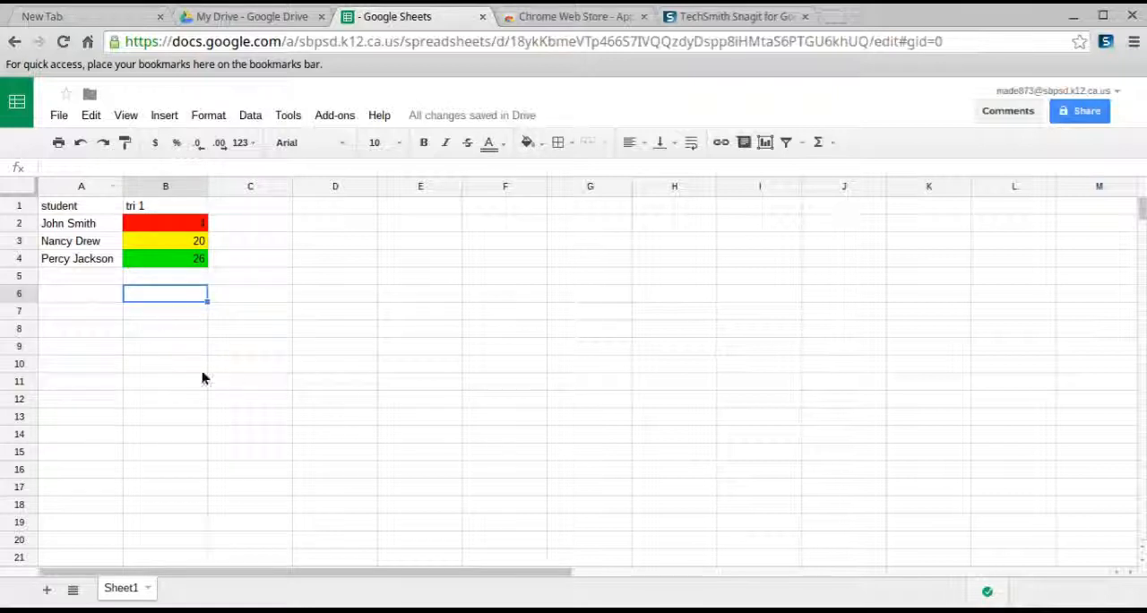
pyautogui.click(251, 223)
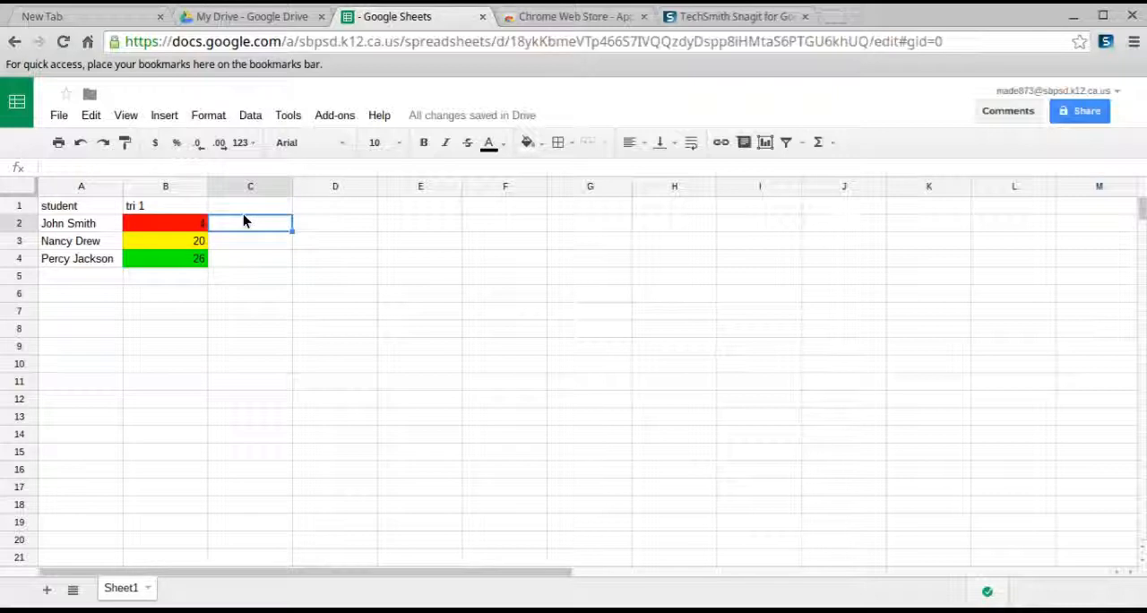
pyautogui.write('4')
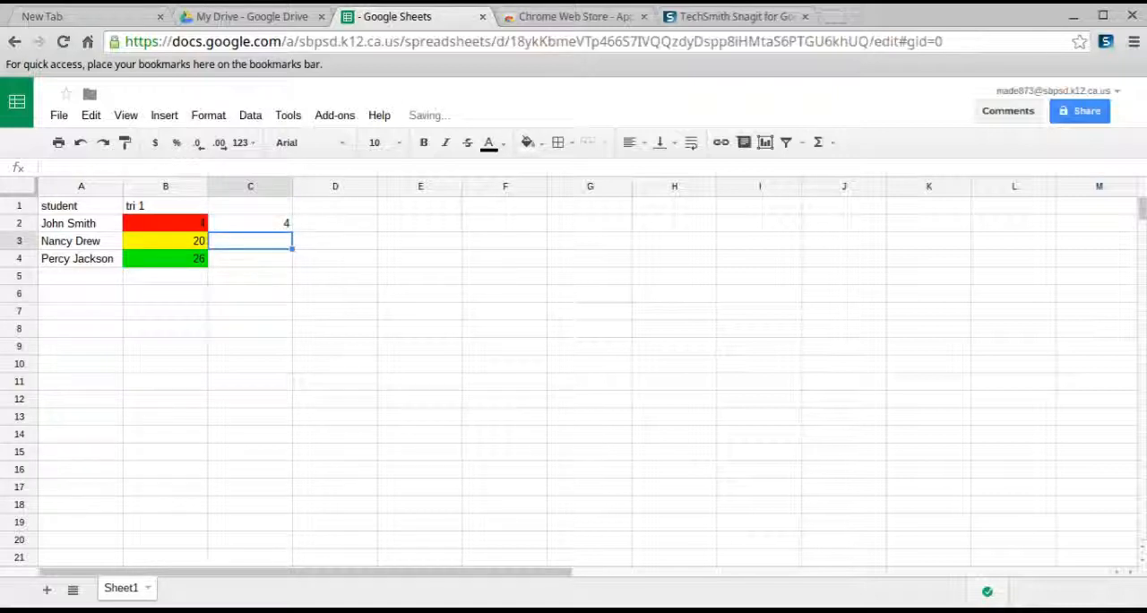
pyautogui.click(251, 224)
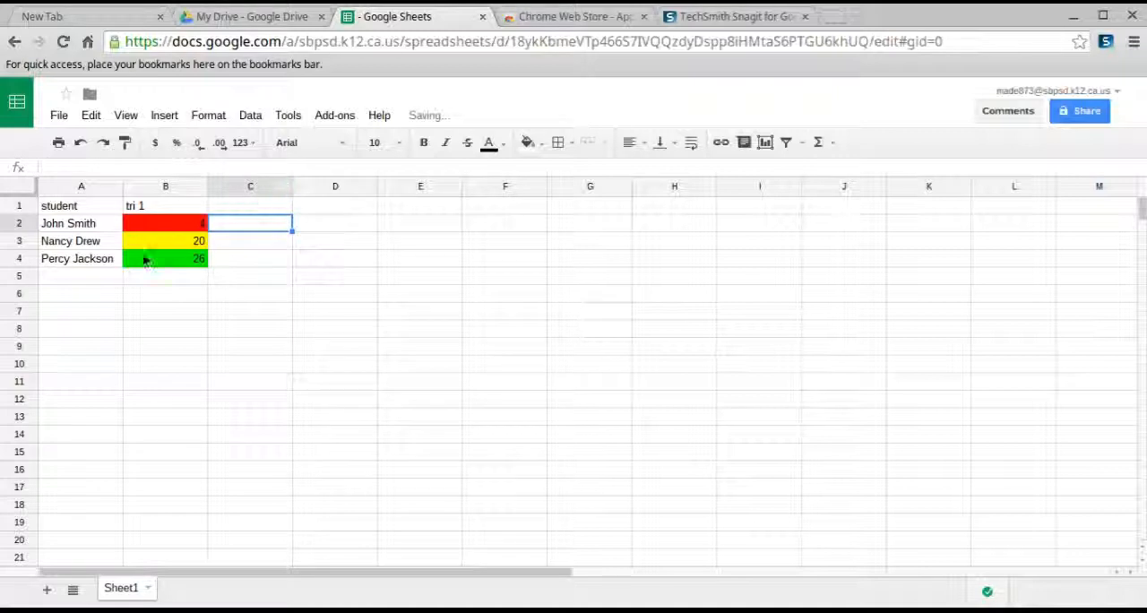
pyautogui.click(165, 312)
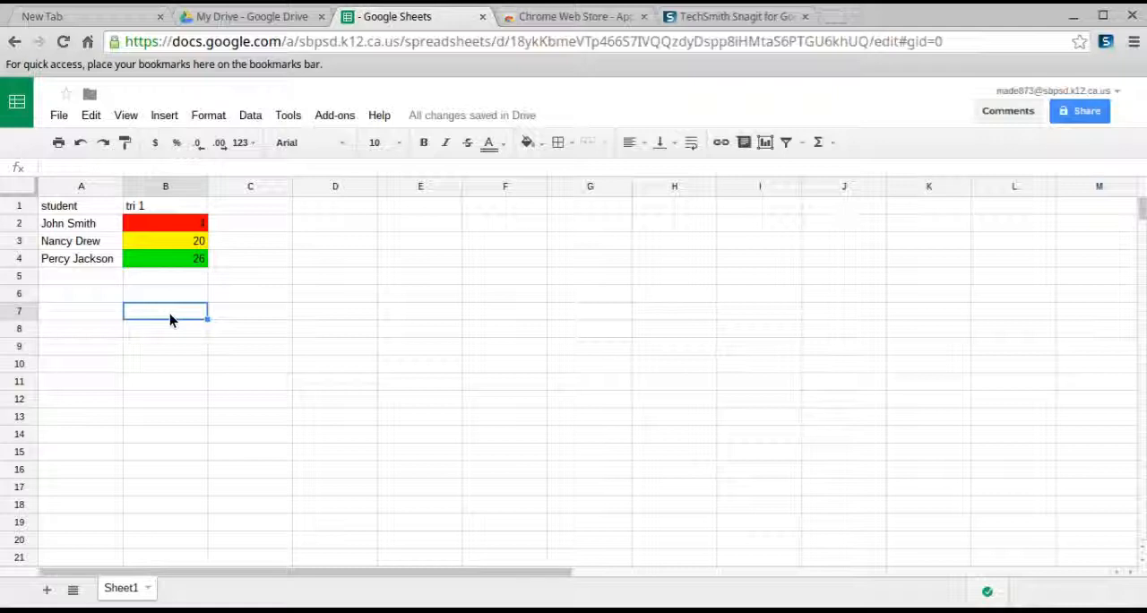
pyautogui.moveTo(135, 237)
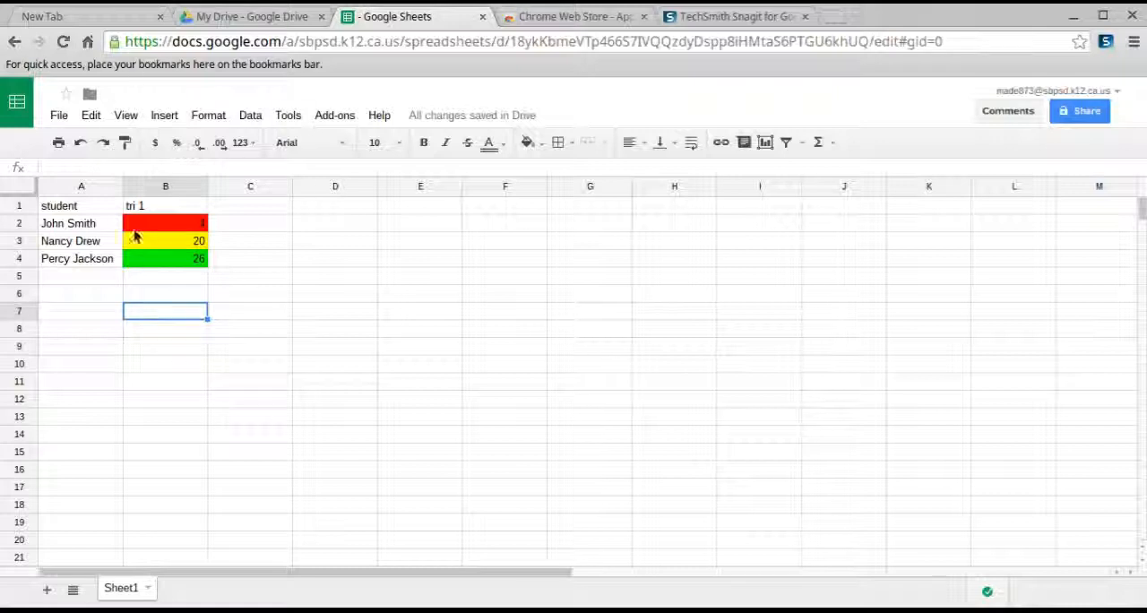
pyautogui.moveTo(224, 254)
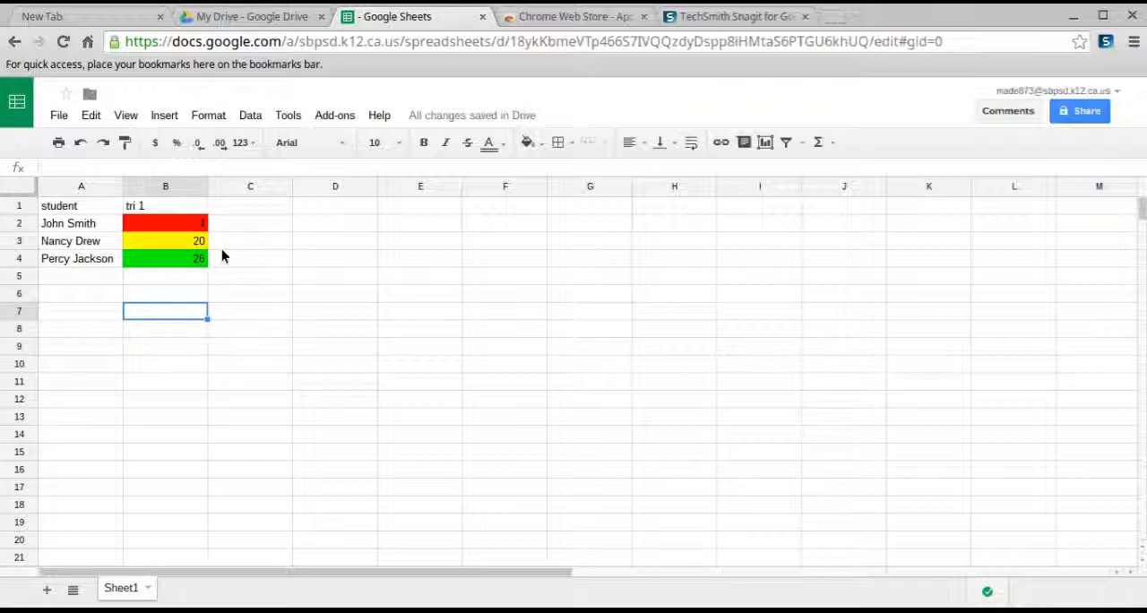
pyautogui.moveTo(884, 580)
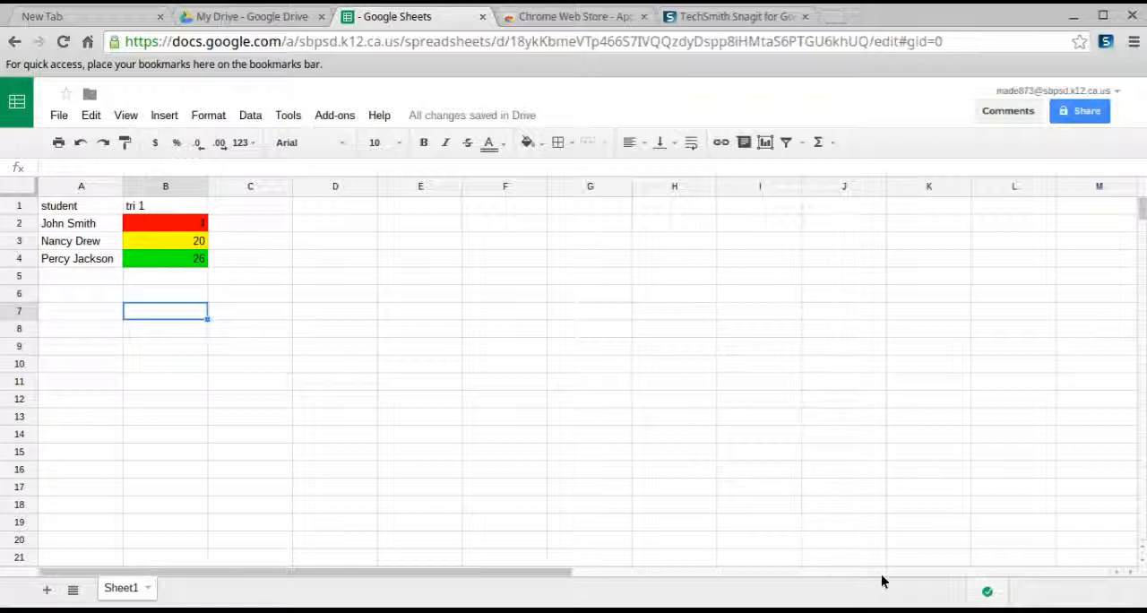